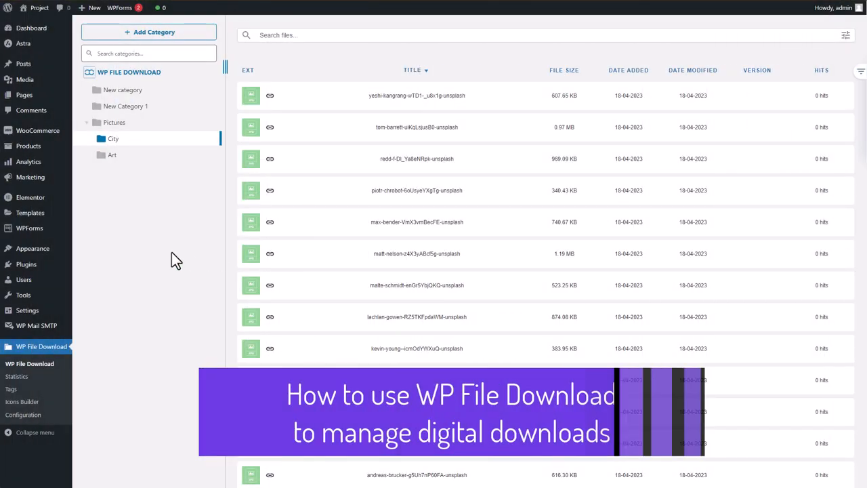
mouse_move(149, 266)
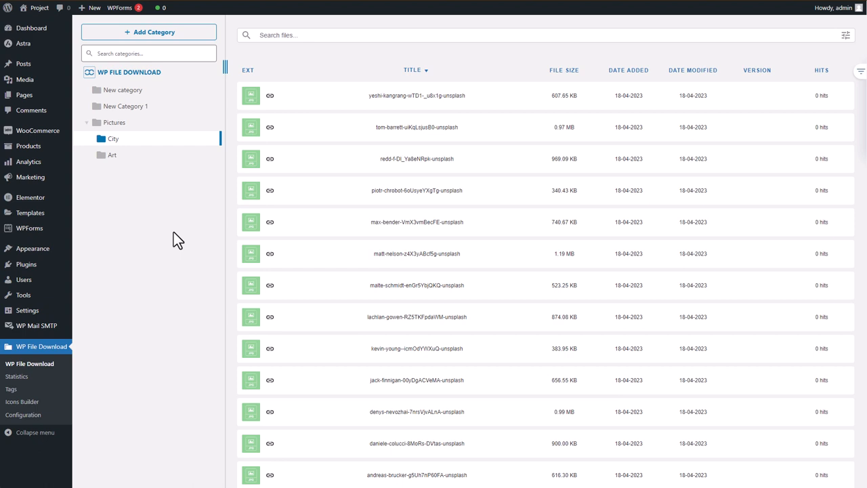
mouse_move(493, 184)
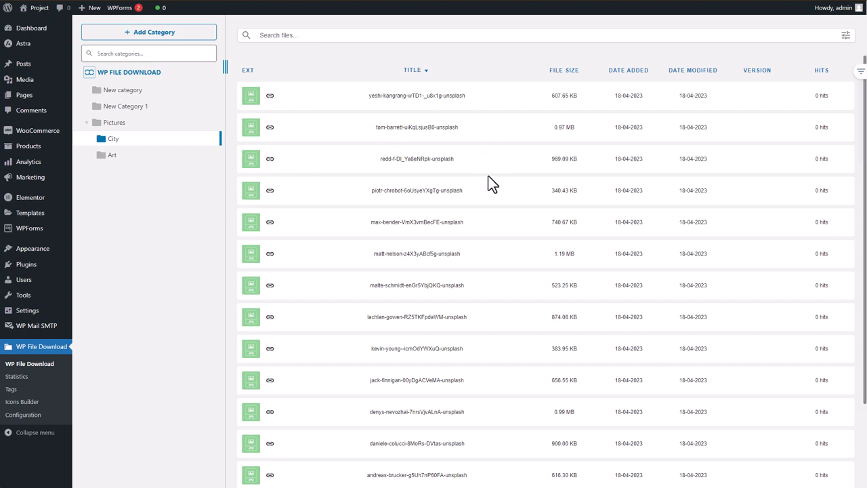
mouse_move(184, 233)
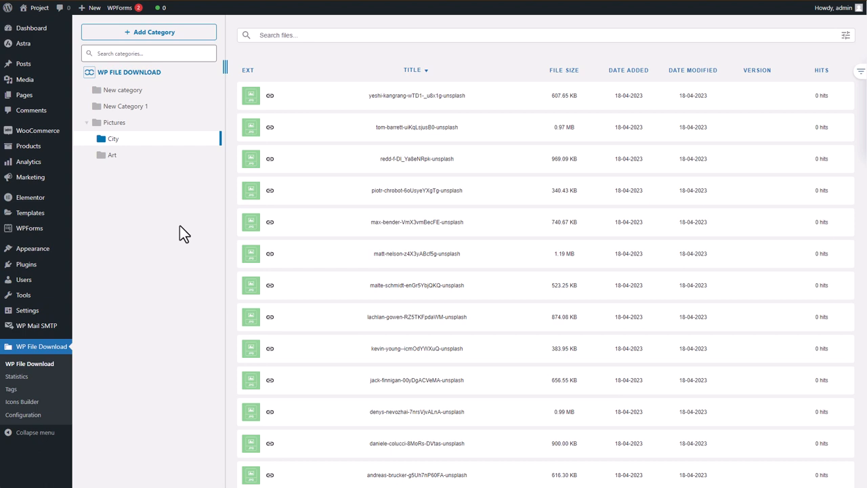
mouse_move(179, 218)
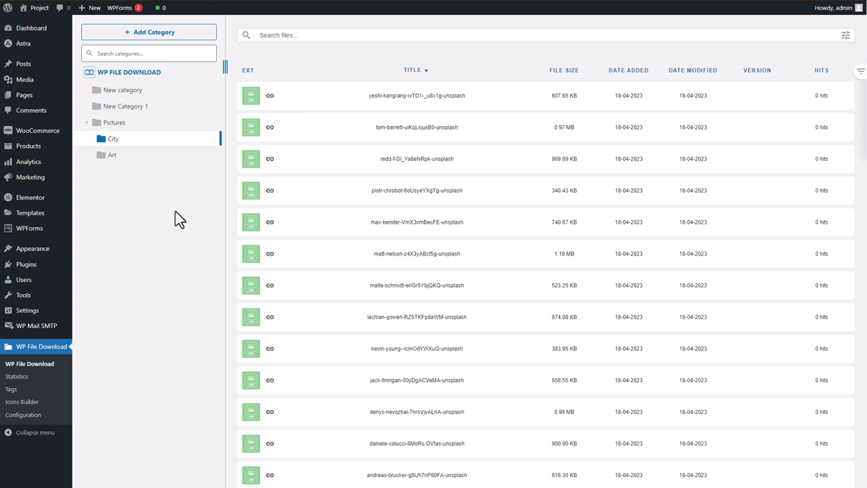
mouse_move(213, 209)
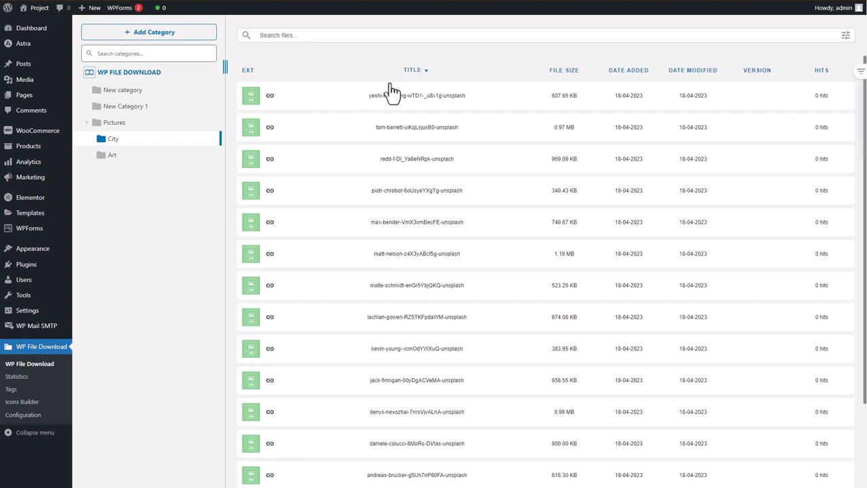
Step: Dismiss the first file's action menu and open the City category's settings instead
right_click(417, 95)
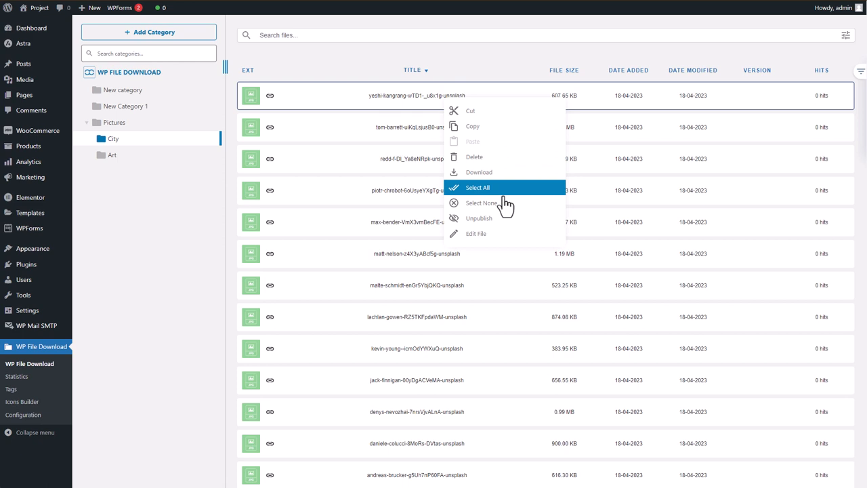
mouse_move(531, 206)
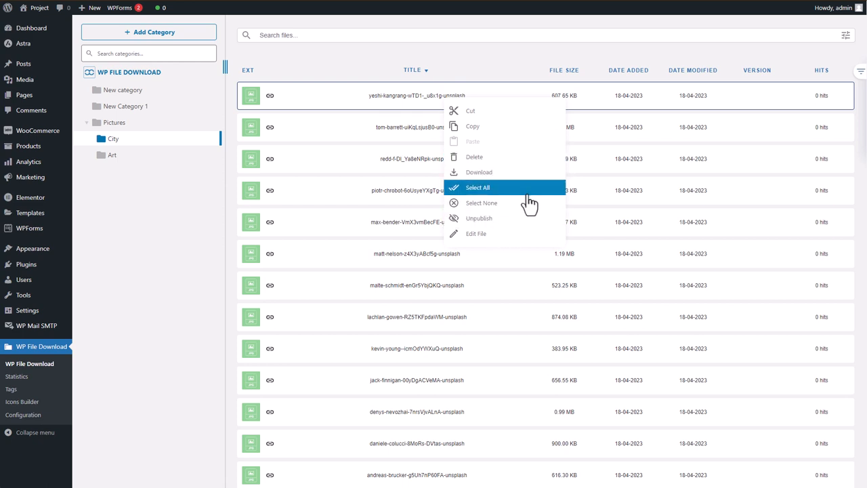
mouse_move(199, 203)
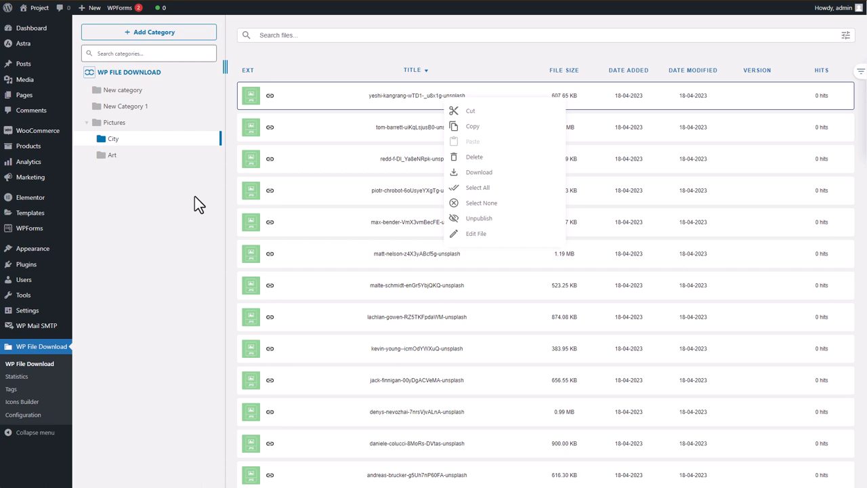
click(197, 203)
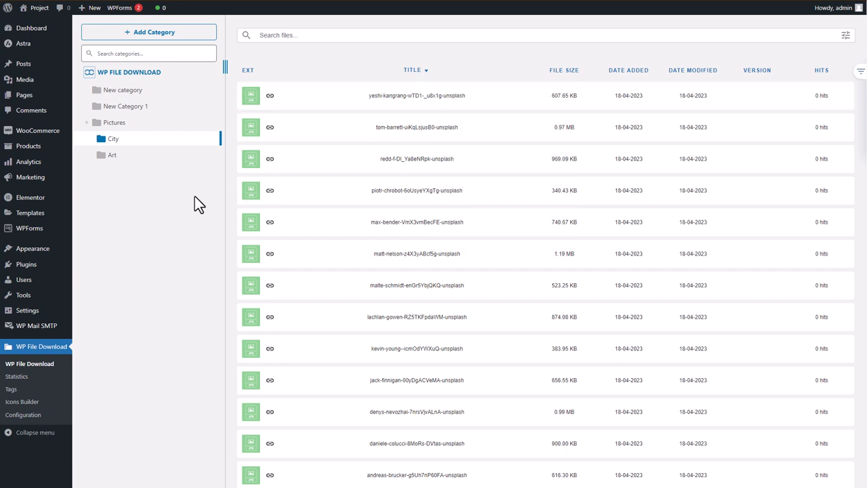
right_click(113, 139)
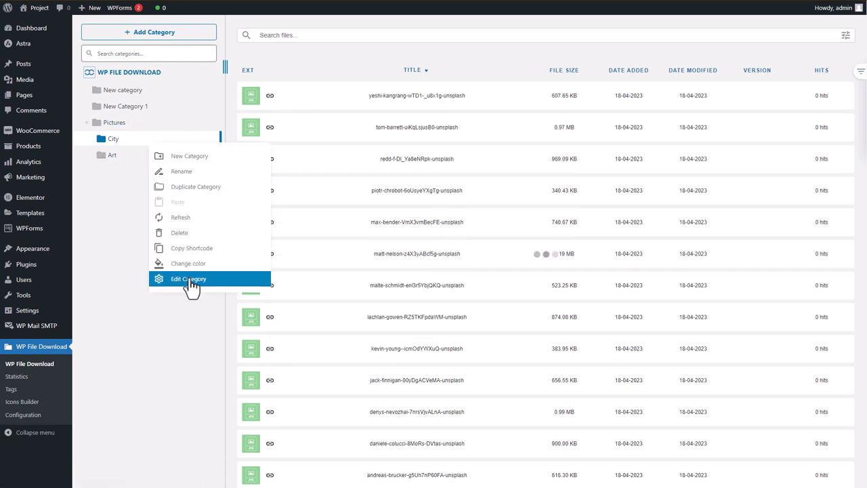
click(188, 279)
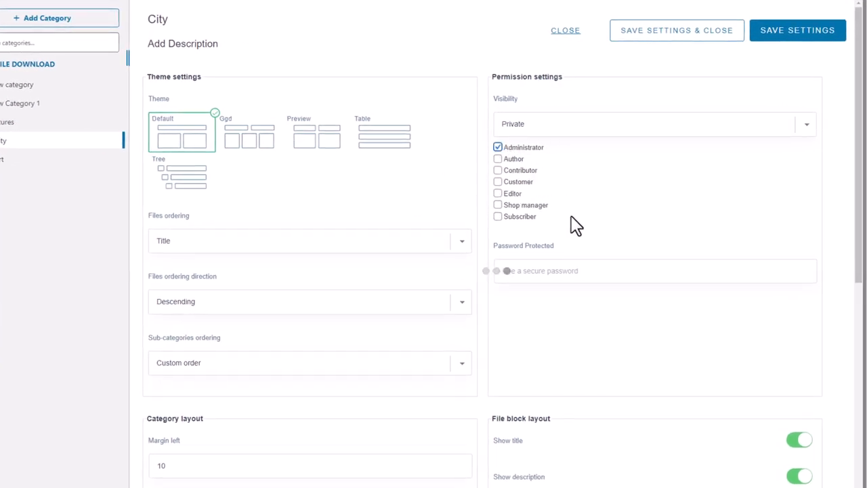
click(650, 123)
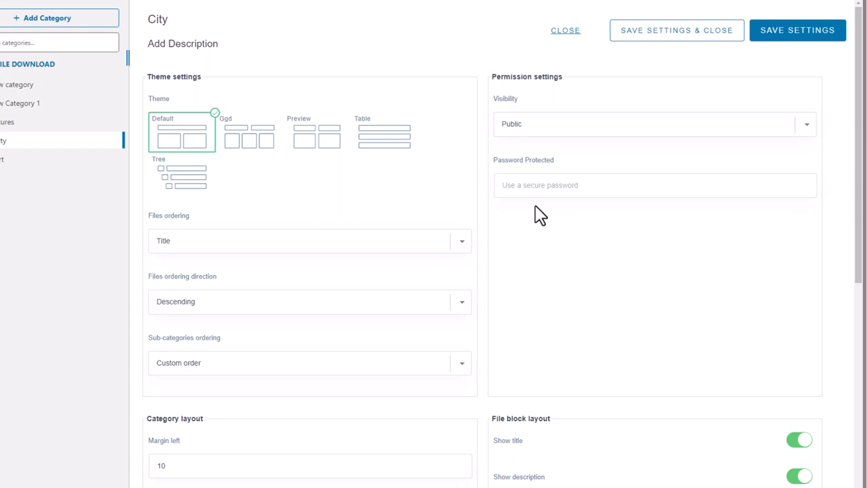
click(654, 123)
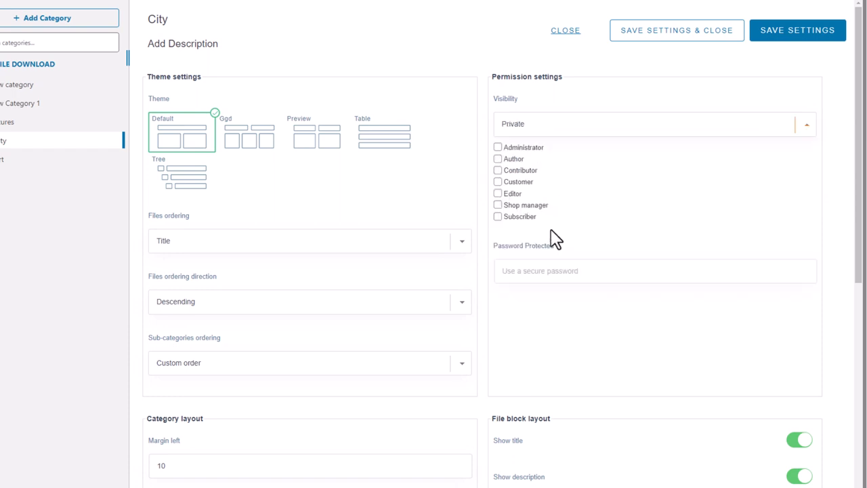
click(498, 146)
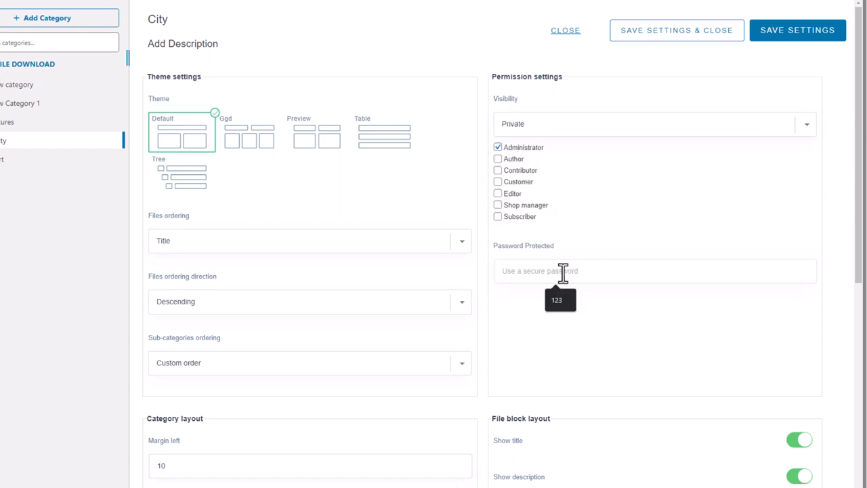
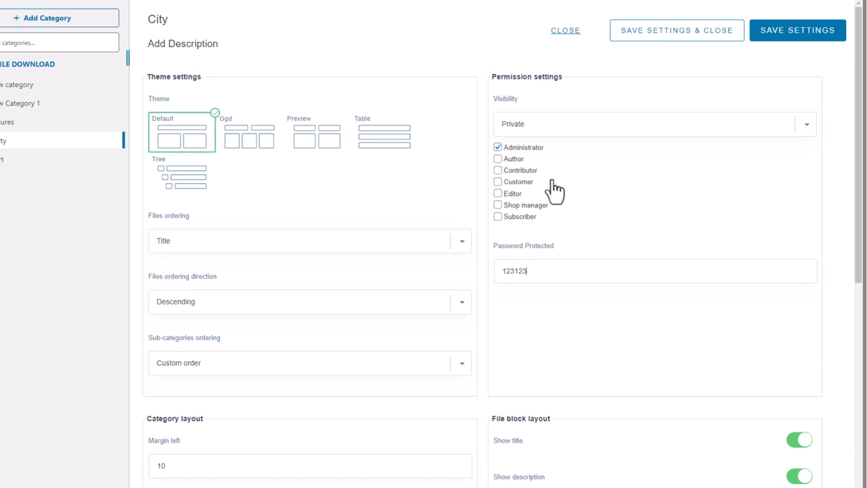
mouse_move(530, 304)
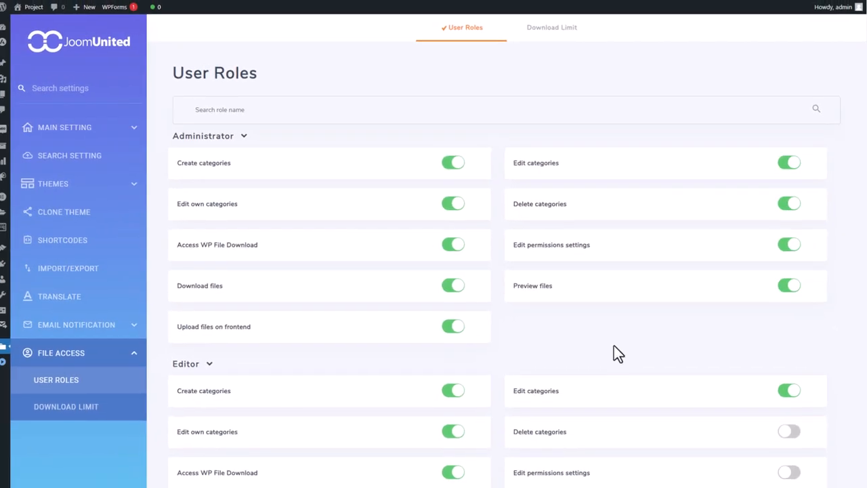
Step: Scroll down the user role permissions where Editor cannot delete categories
scroll(down, 3)
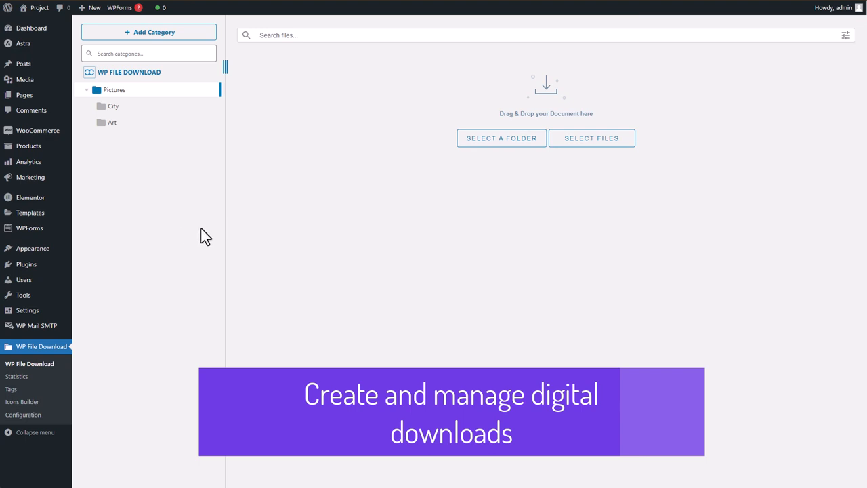
mouse_move(195, 226)
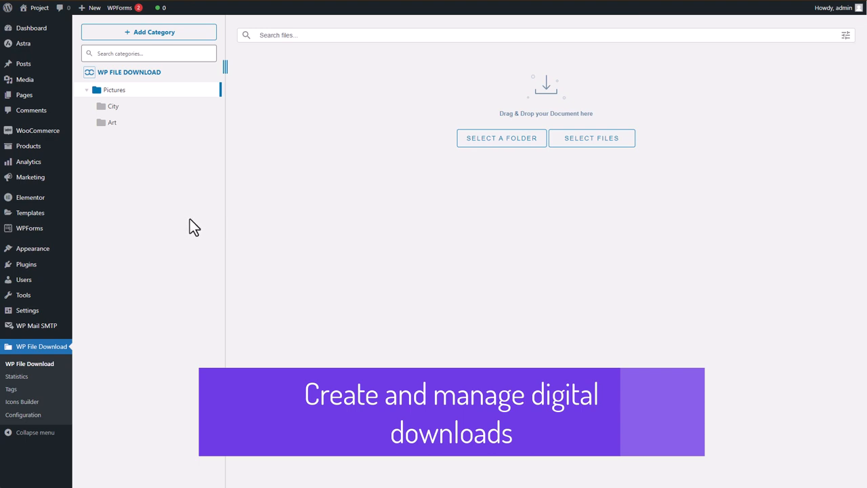
mouse_move(202, 203)
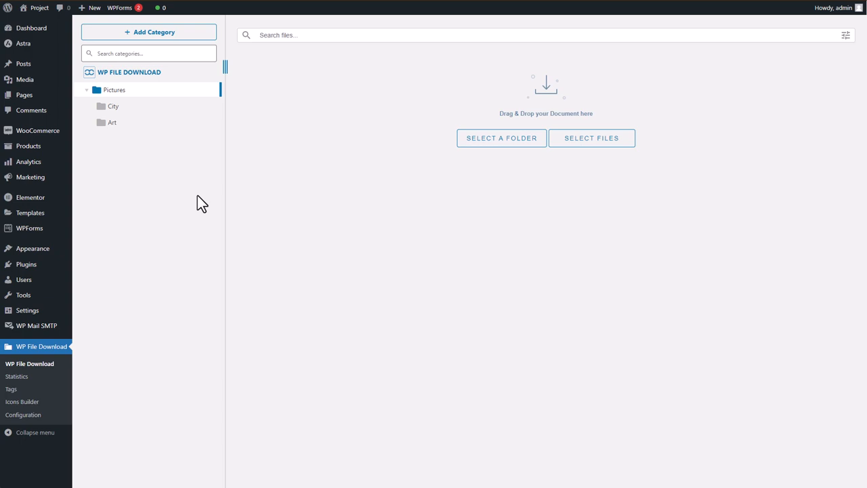
mouse_move(214, 219)
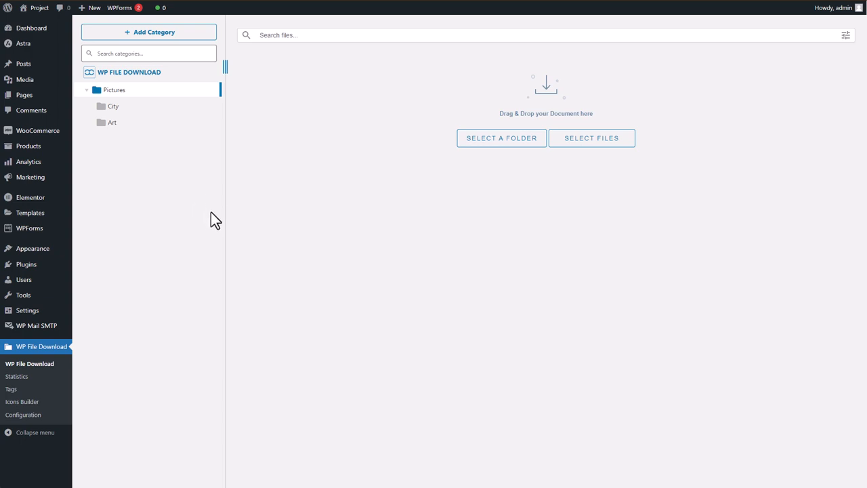
mouse_move(666, 180)
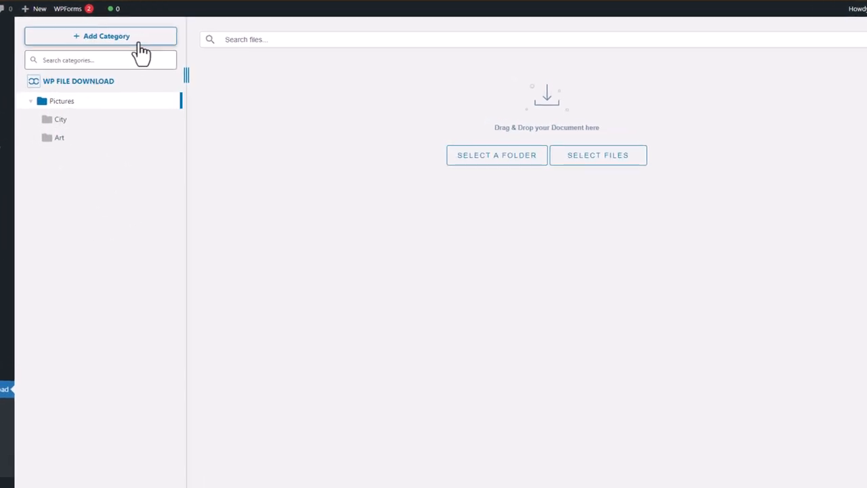
Step: Create New Category, then add a subcategory named Sub beneath it
click(100, 35)
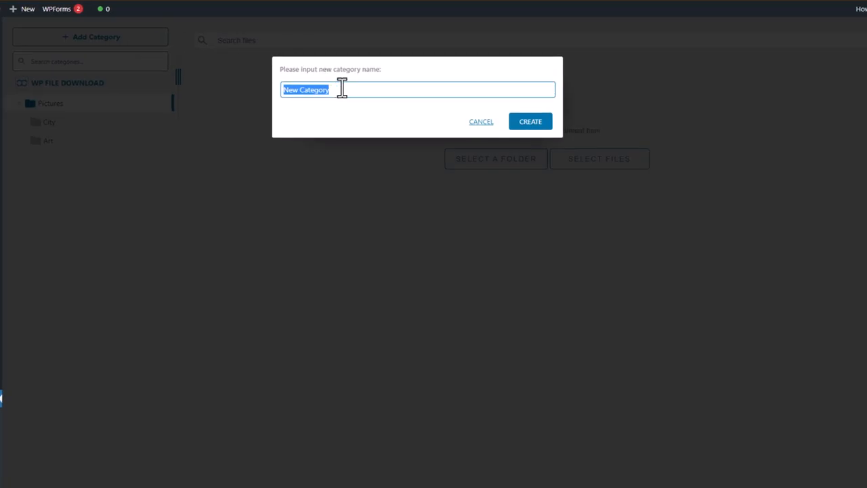
click(481, 122)
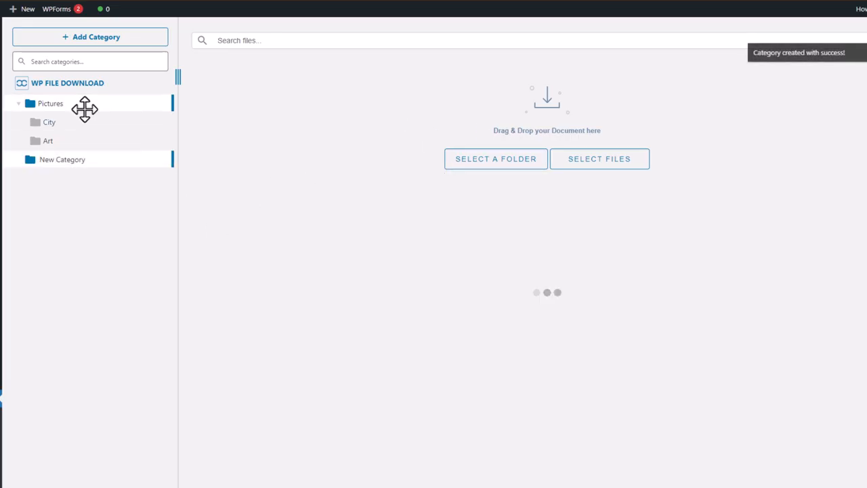
right_click(63, 160)
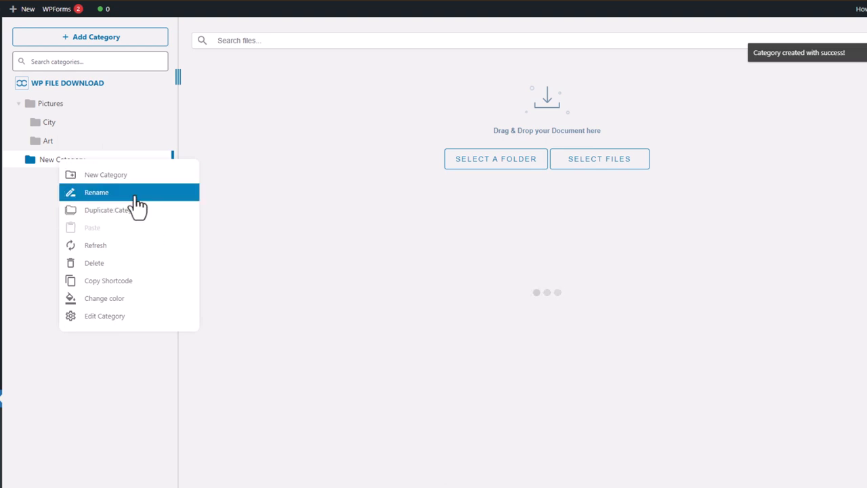
mouse_move(105, 173)
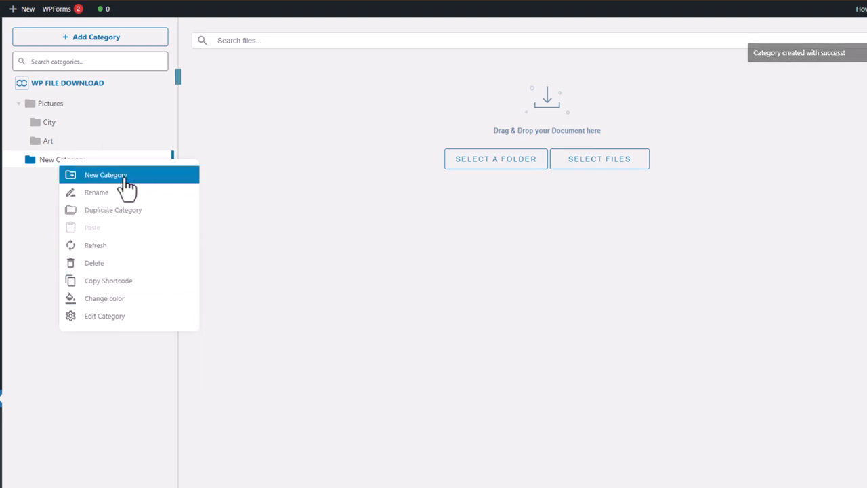
click(106, 173)
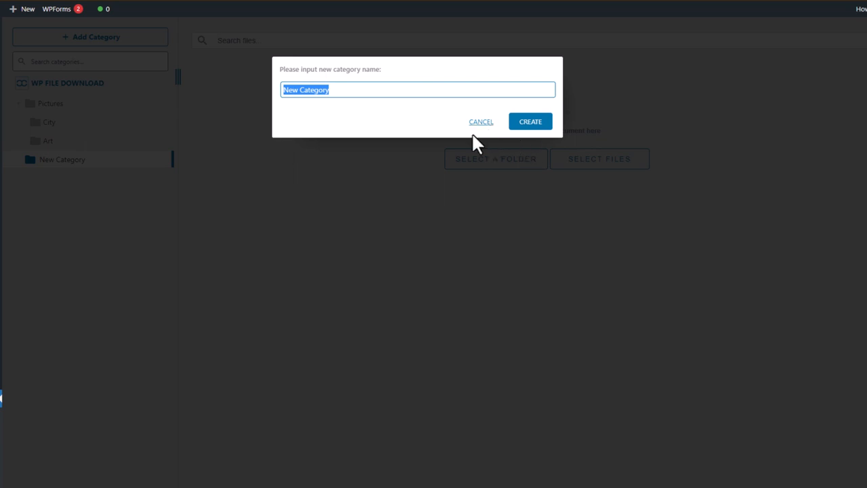
click(530, 122)
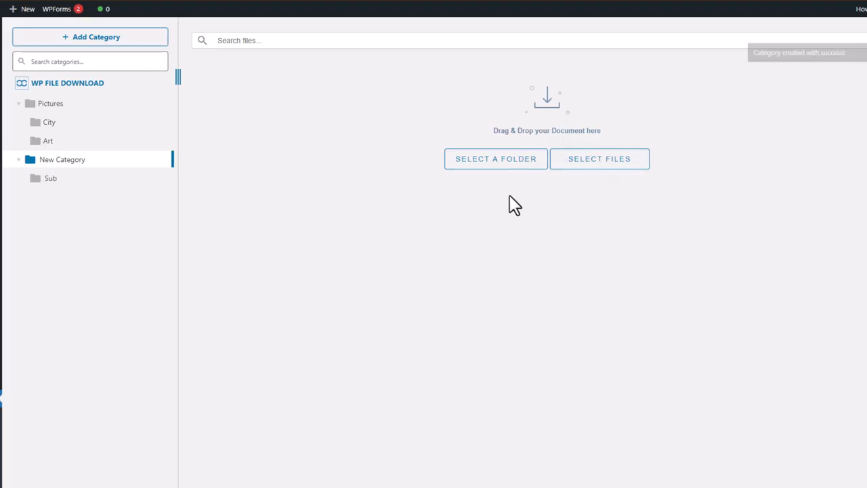
Step: Inside Sub, upload the Sky folder as a new category and view its image files
click(50, 178)
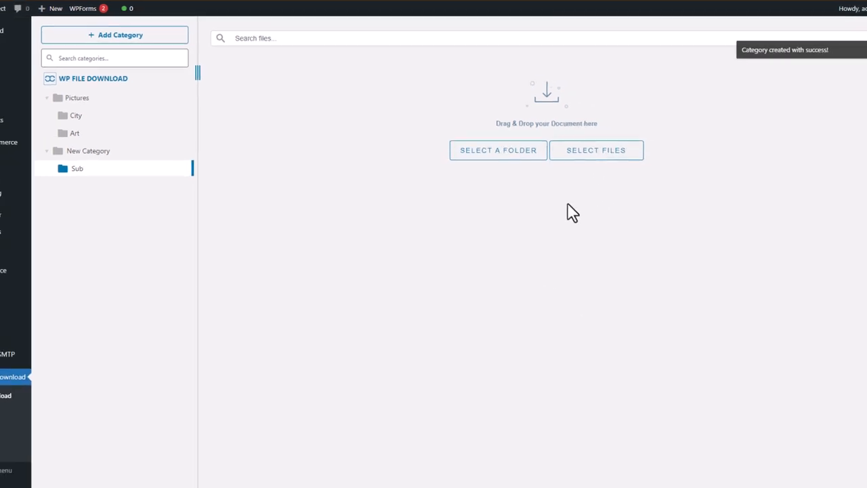
click(596, 149)
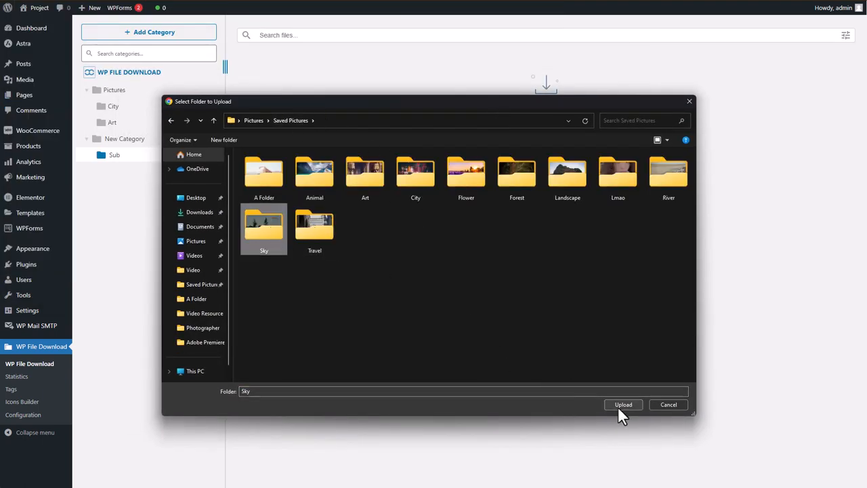
click(622, 403)
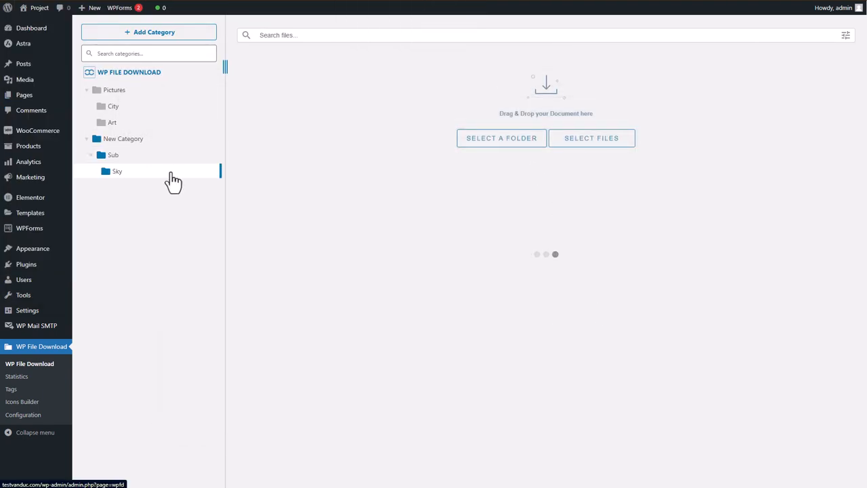
click(116, 170)
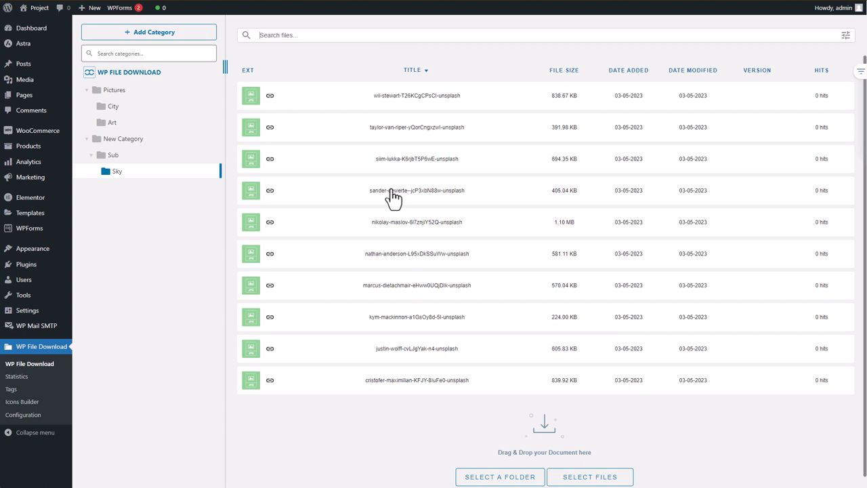
mouse_move(369, 178)
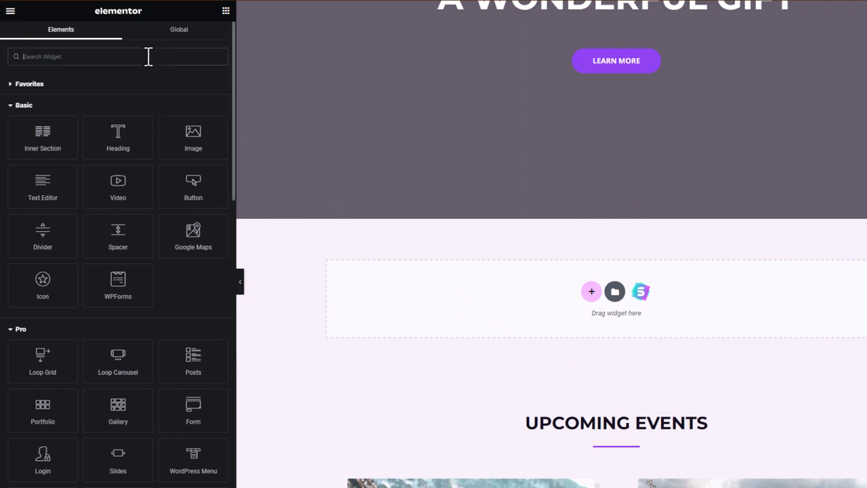
Step: Place a WP File Download Category block in the section showing the Sky category
text(WP fil)
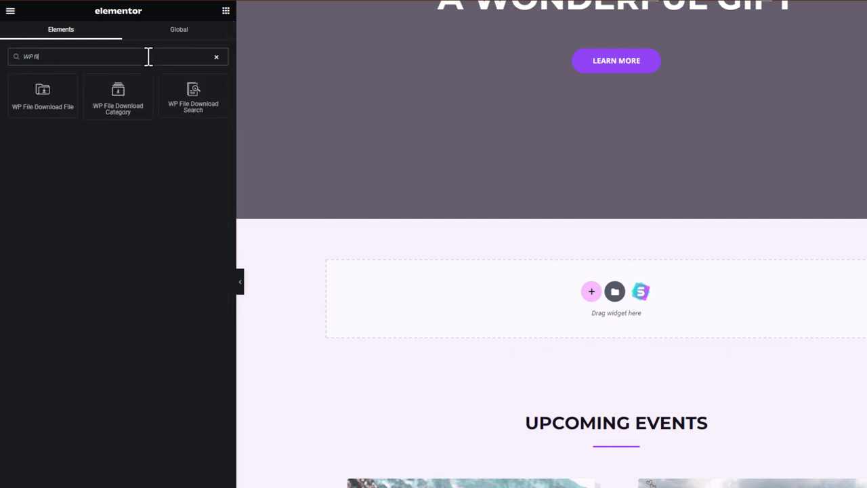
drag(116, 95, 634, 285)
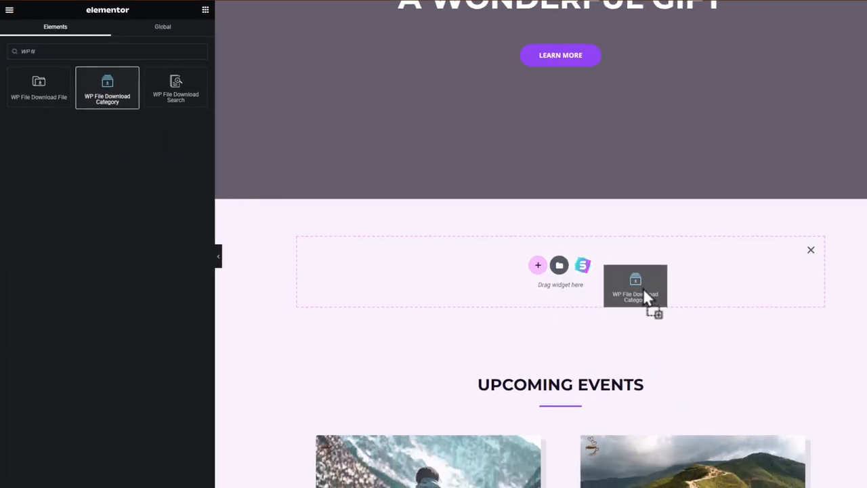
drag(633, 288, 560, 271)
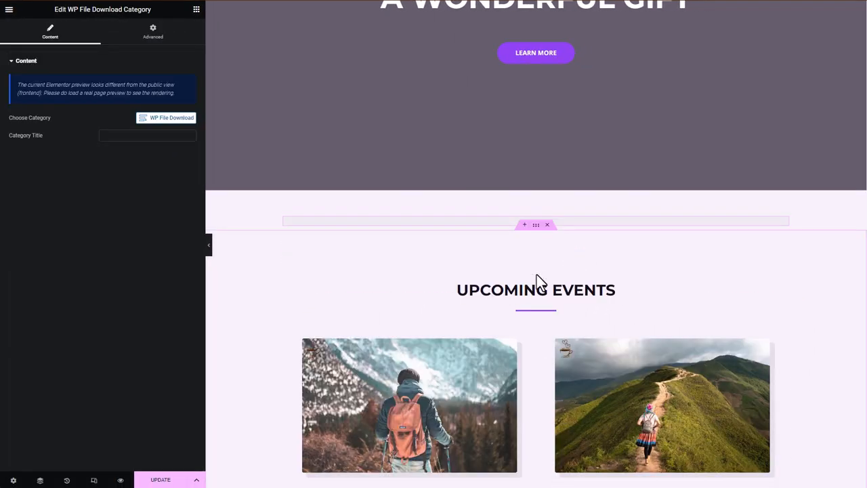
click(165, 116)
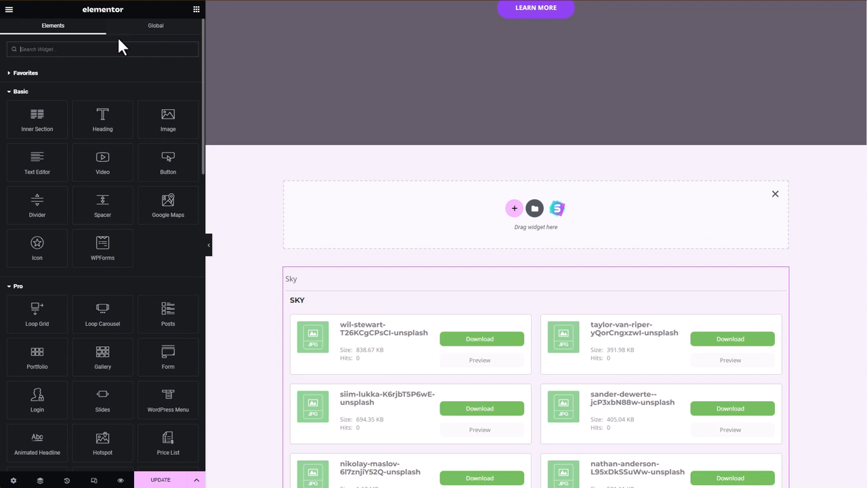
Step: Add a WP File Download File block showing the first Sky image file
text(Wp fi)
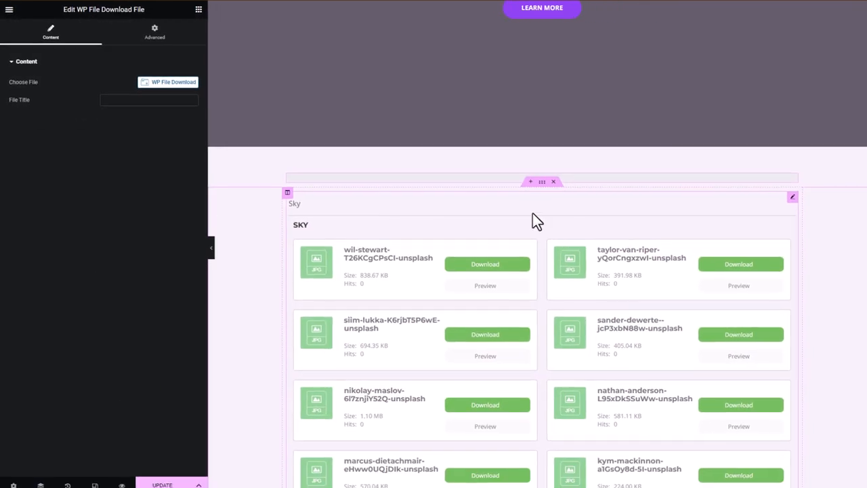
click(168, 82)
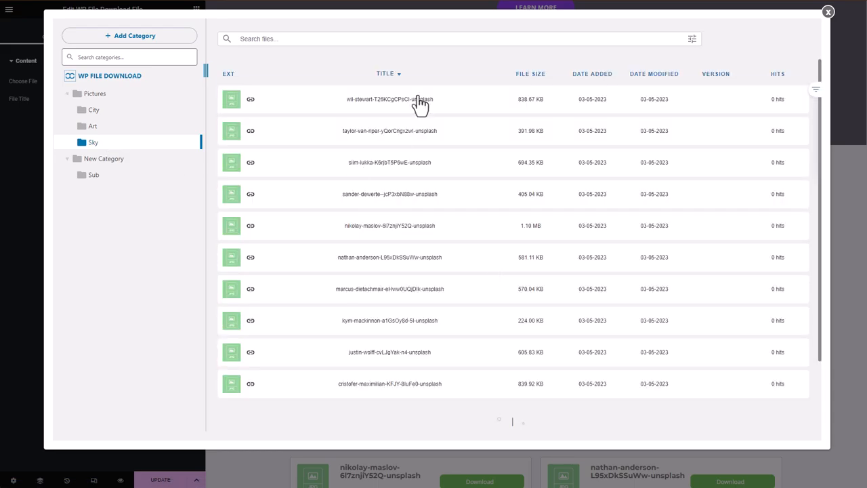
click(827, 12)
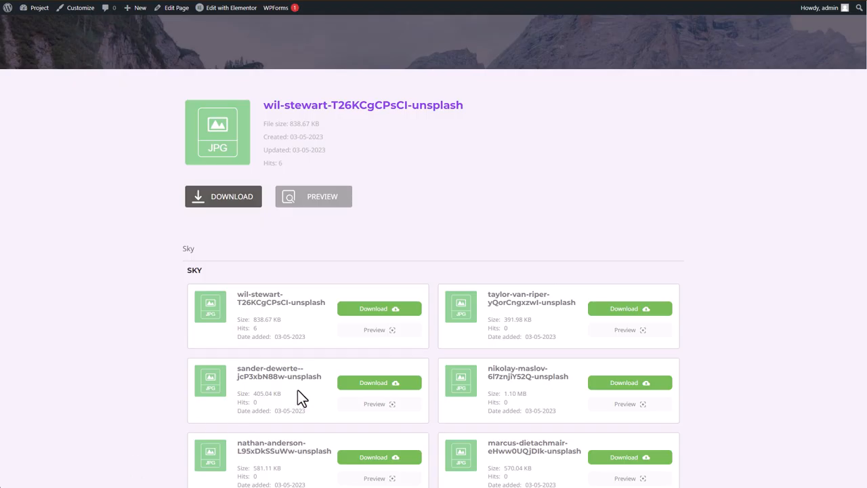
mouse_move(414, 359)
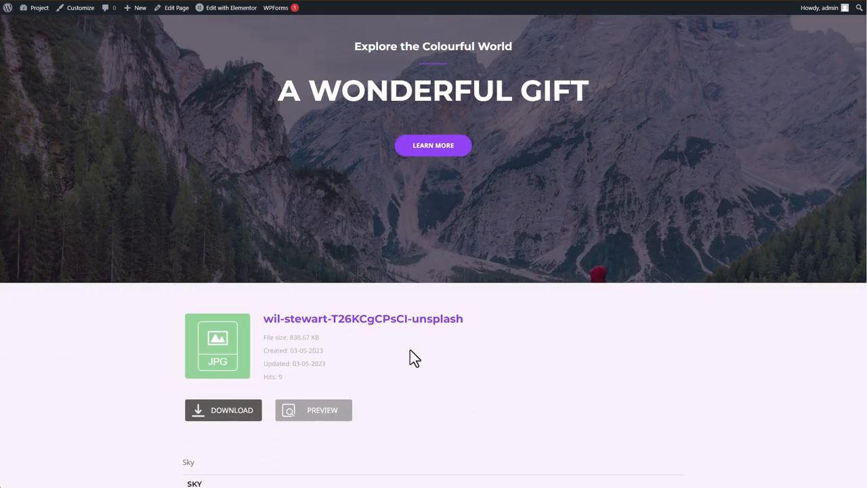
Step: Scroll the live page through the single file block and the Sky file list
scroll(down, 3)
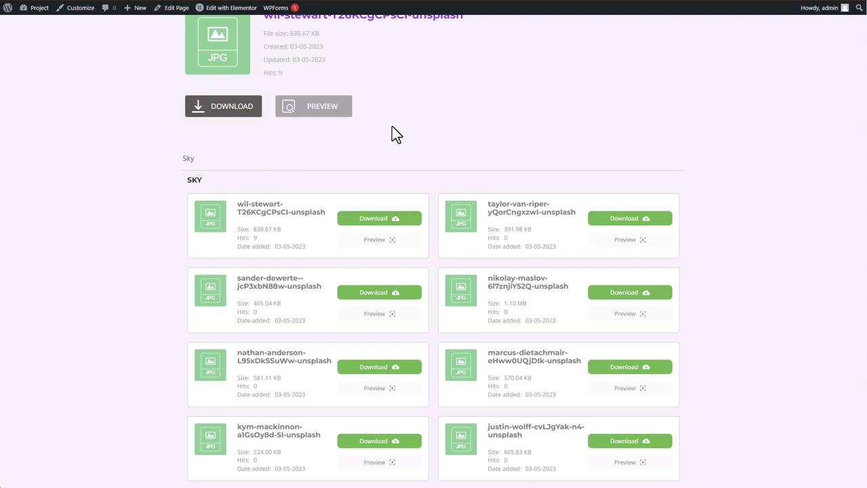
scroll(down, 3)
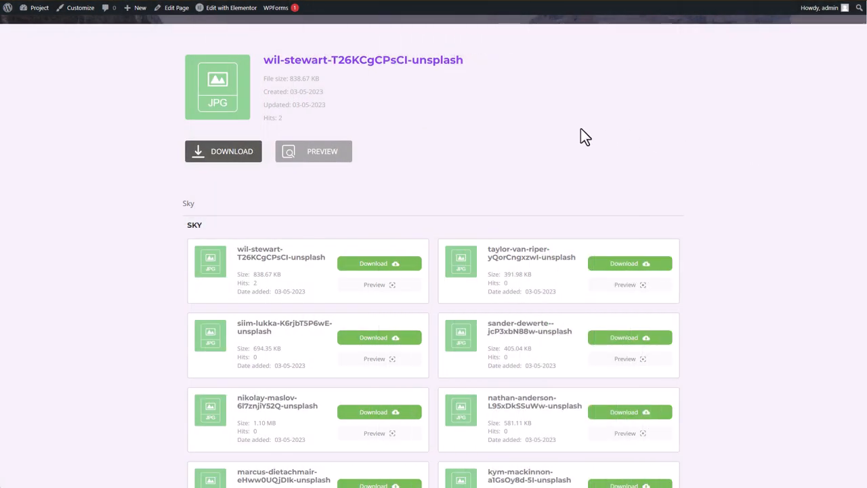
scroll(down, 3)
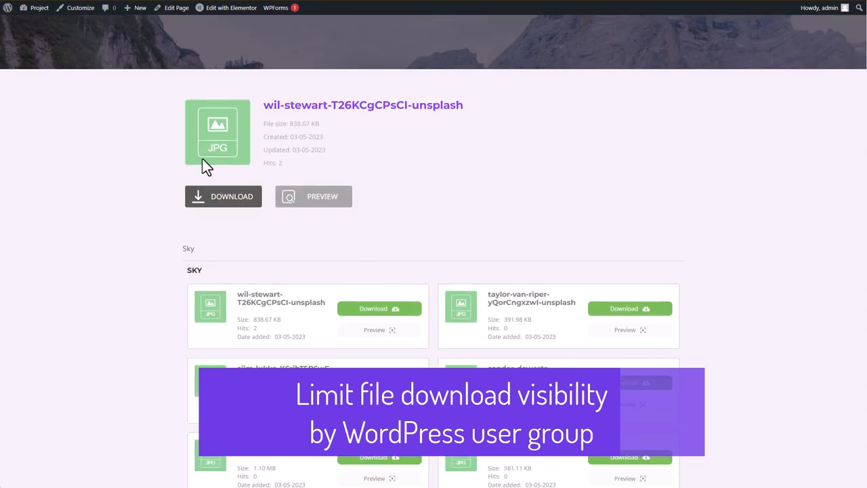
Step: Preview the featured starry-sky image, download it, and reach the File Upload area
scroll(down, 3)
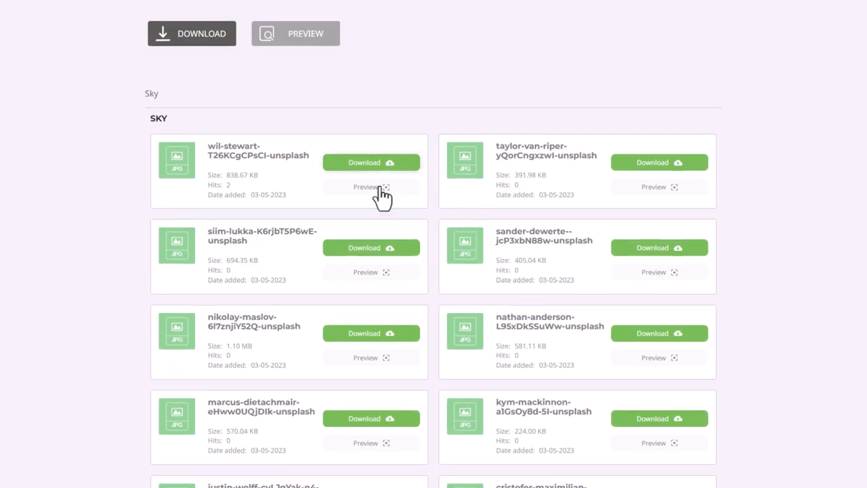
click(365, 187)
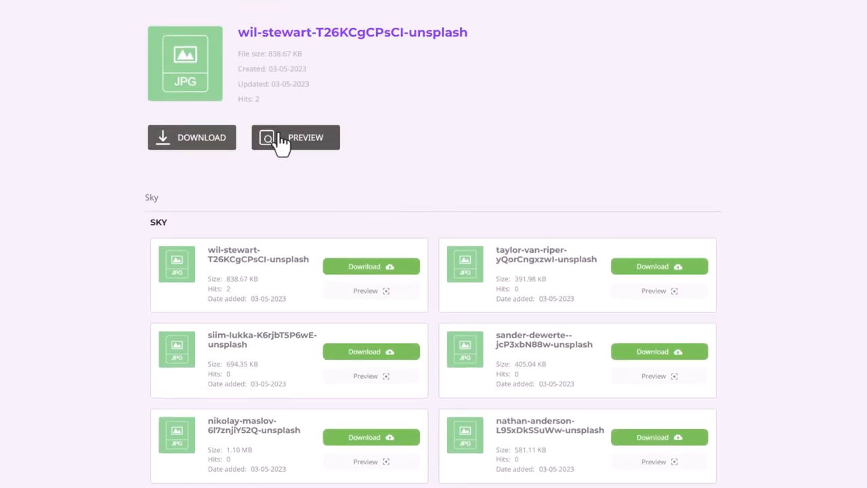
click(295, 138)
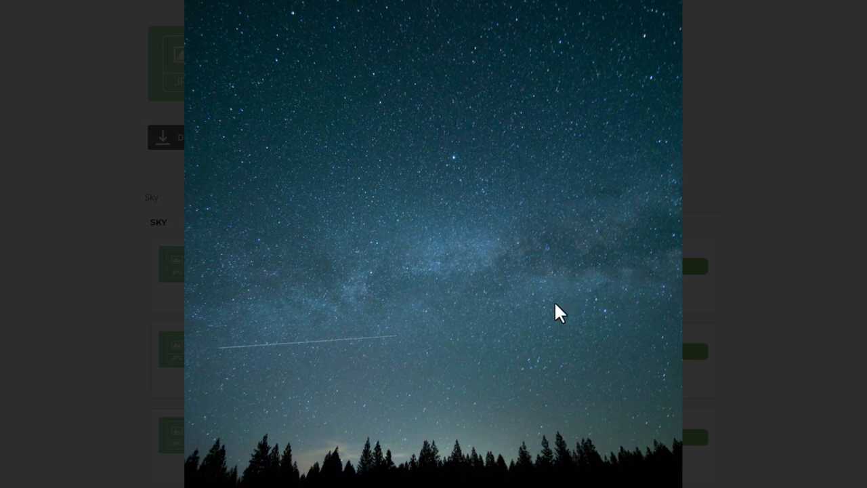
mouse_move(775, 254)
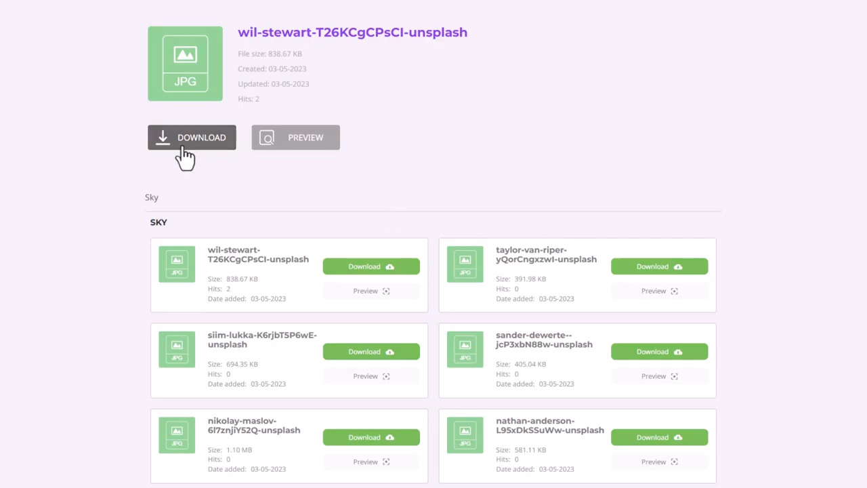
scroll(down, 3)
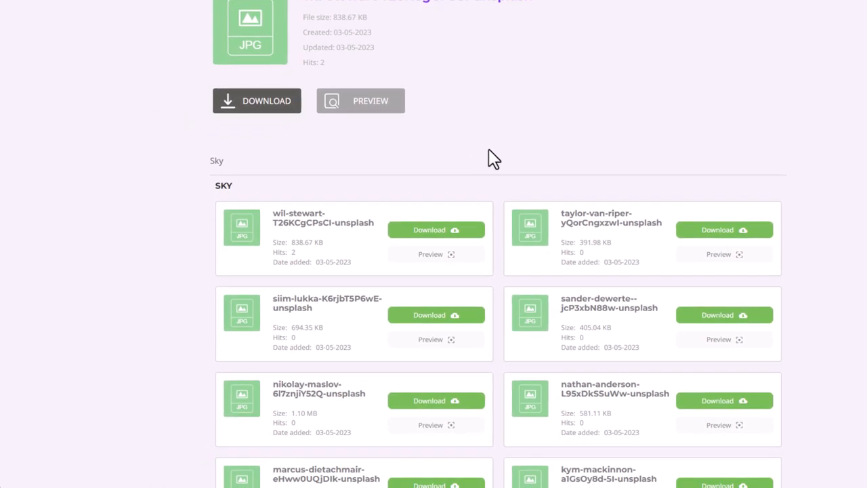
click(256, 100)
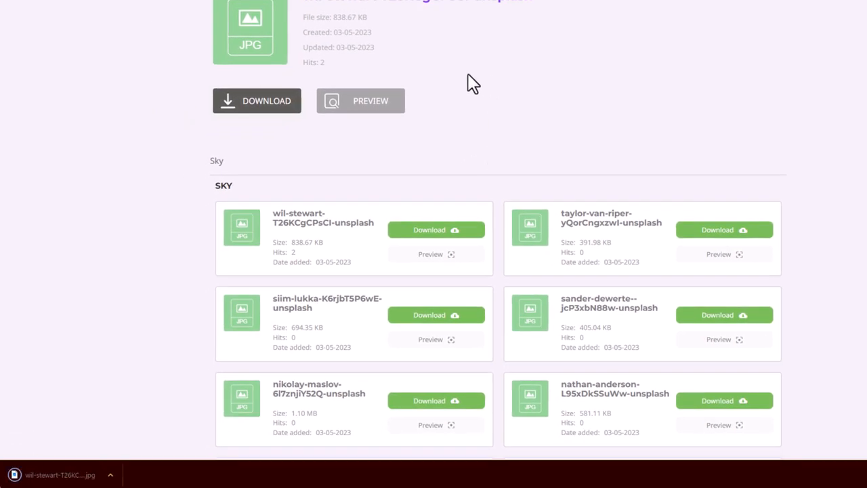
scroll(down, 3)
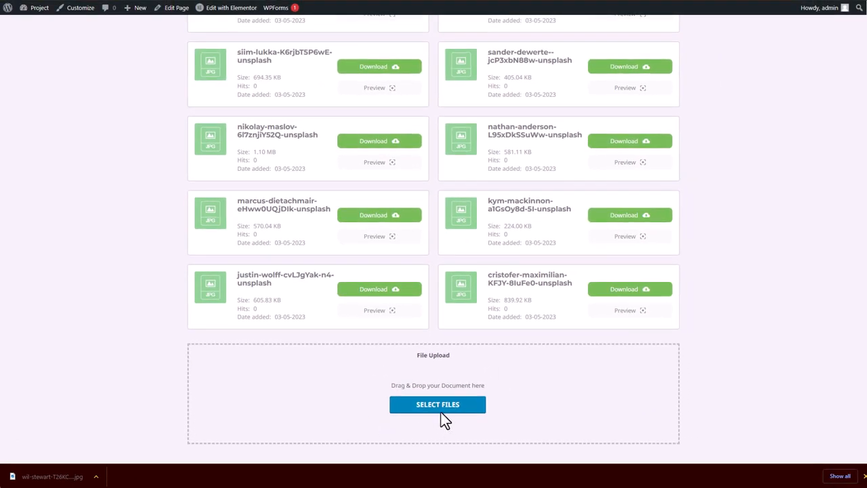
mouse_move(511, 401)
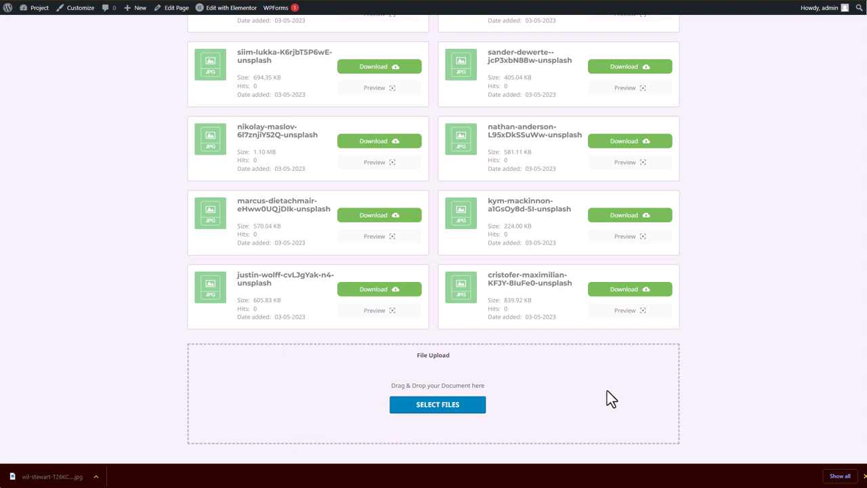
mouse_move(623, 415)
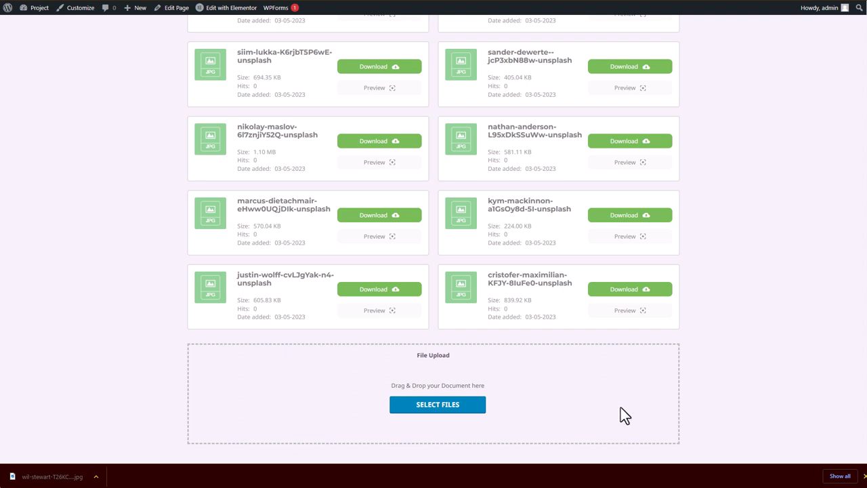
mouse_move(558, 392)
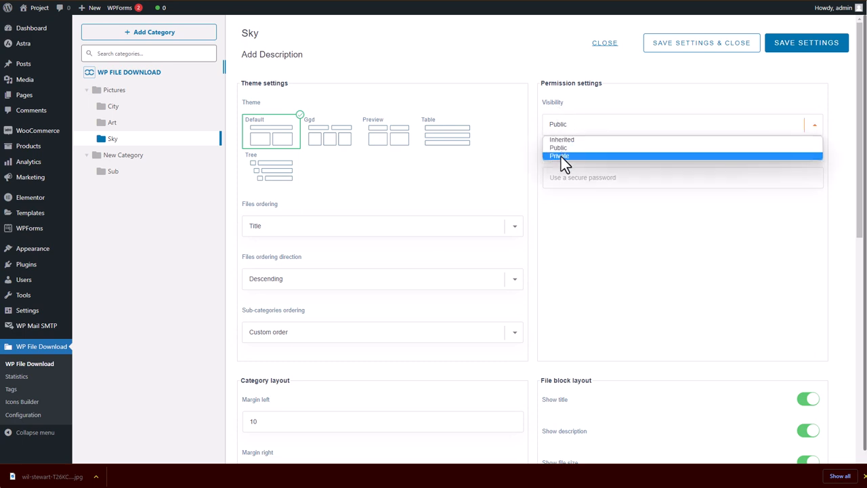
Step: Set Sky to Private for all roles except Editor and save the permissions
click(558, 156)
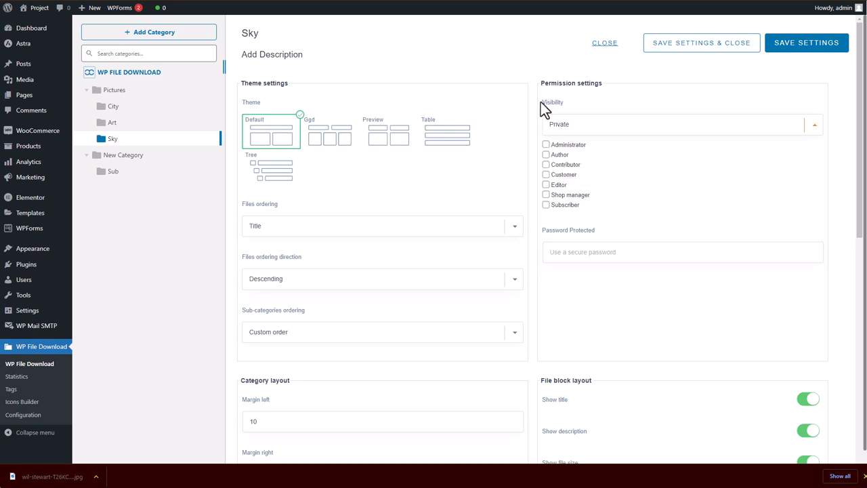
mouse_move(571, 162)
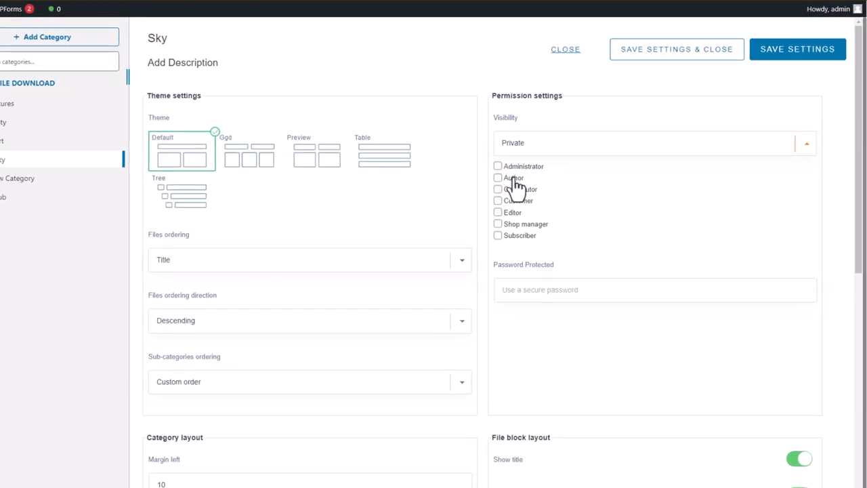
mouse_move(529, 174)
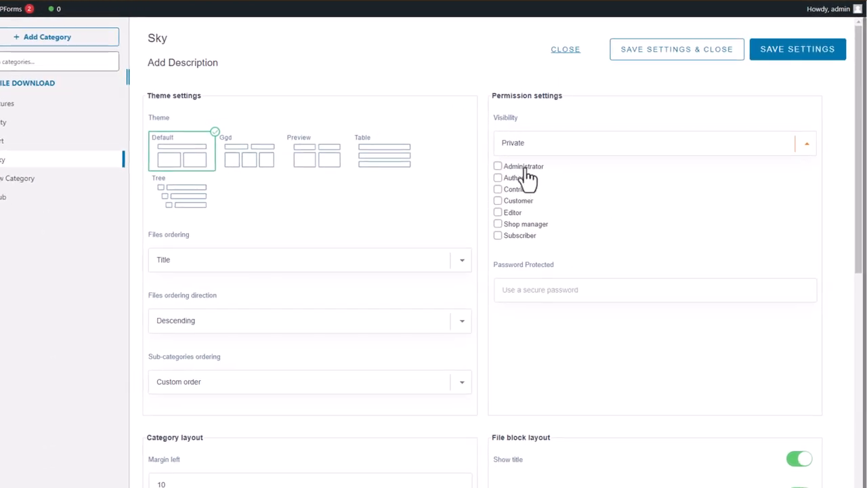
mouse_move(561, 230)
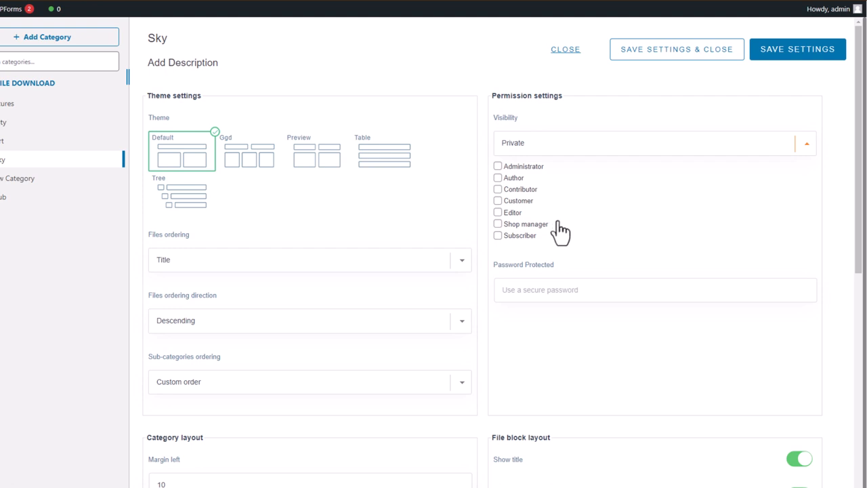
scroll(down, 3)
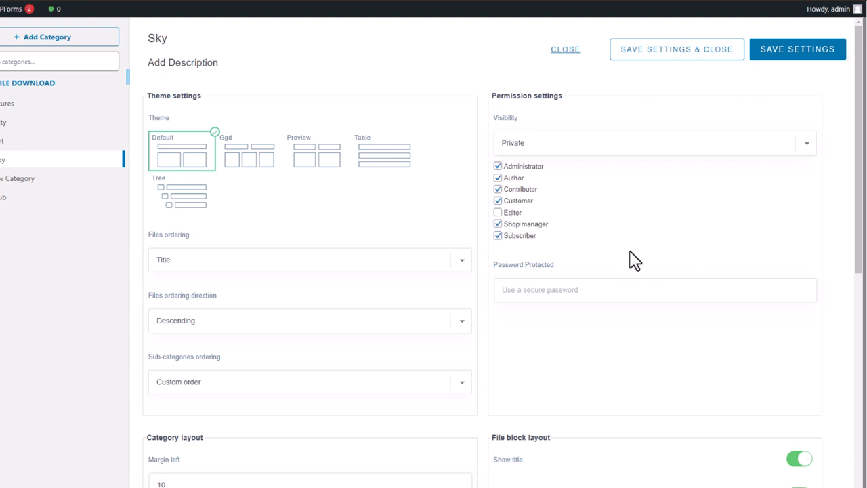
click(796, 49)
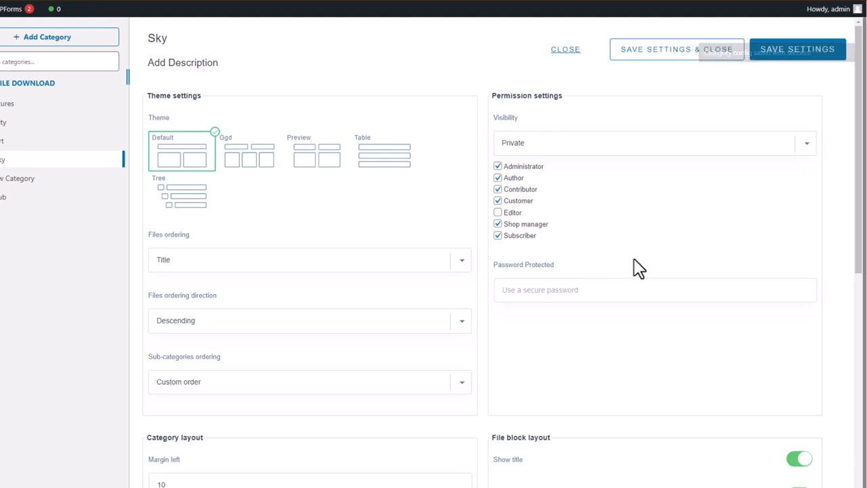
mouse_move(585, 260)
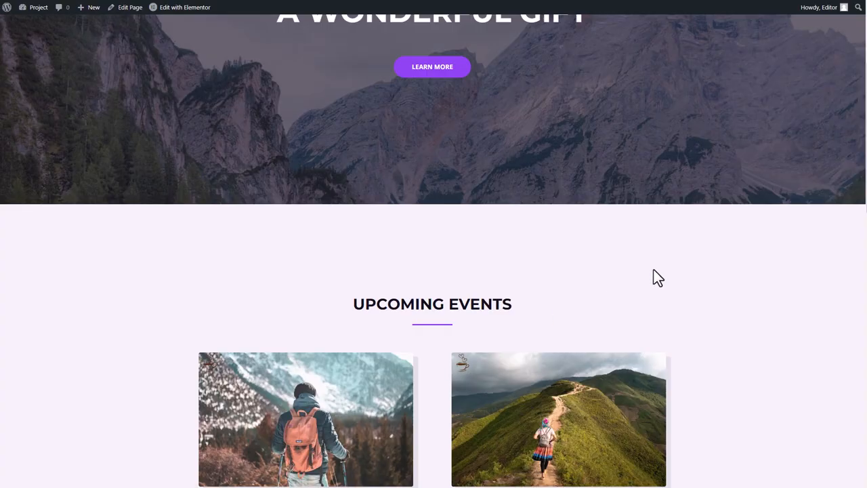
Step: As Editor, check the Howdy menu and homepage, then return to the Sky file listing
click(820, 8)
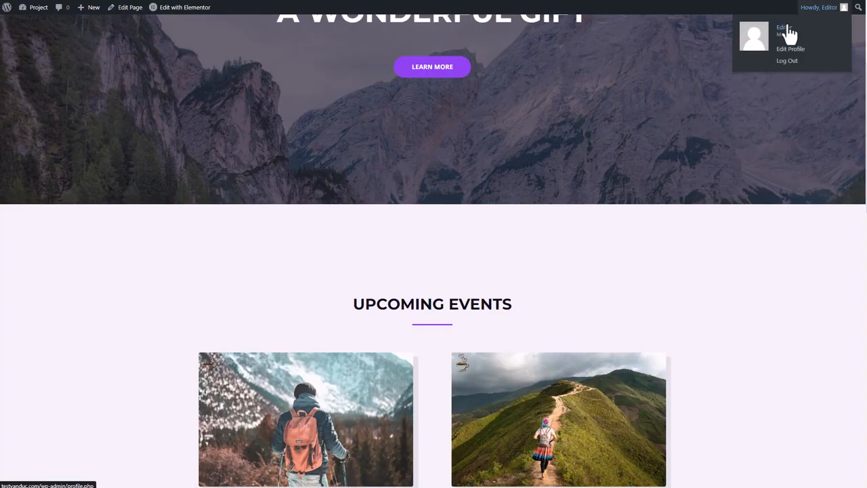
scroll(down, 3)
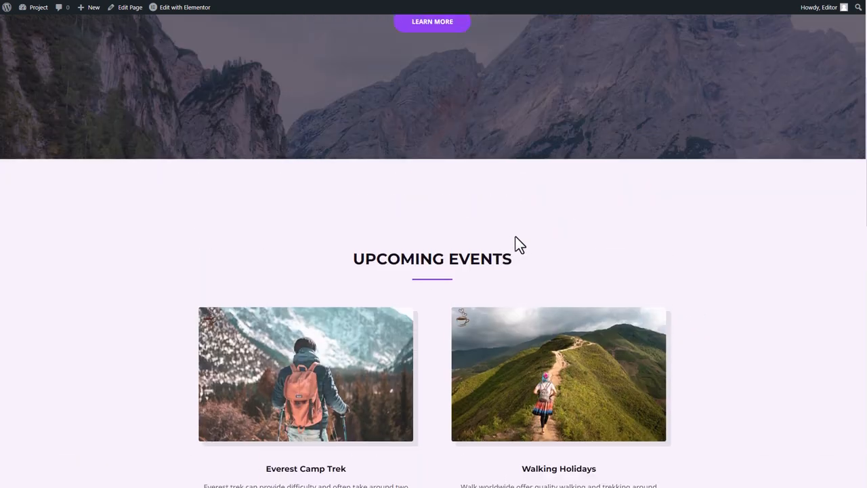
scroll(down, 3)
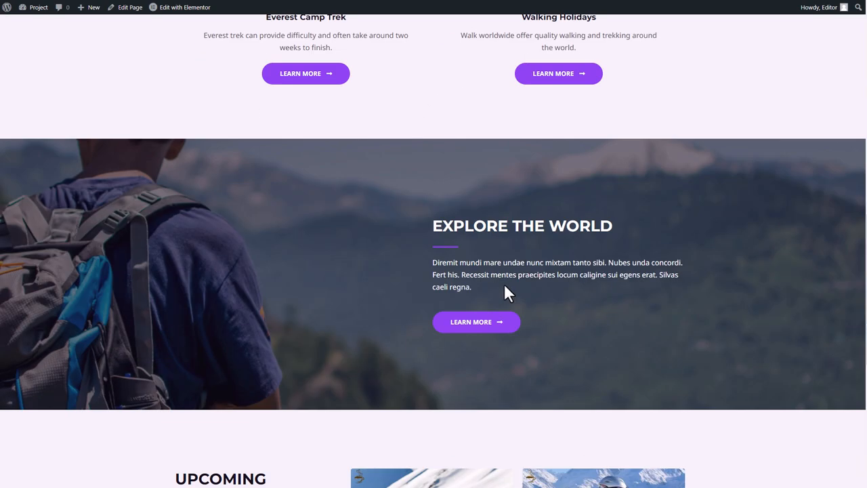
scroll(down, 3)
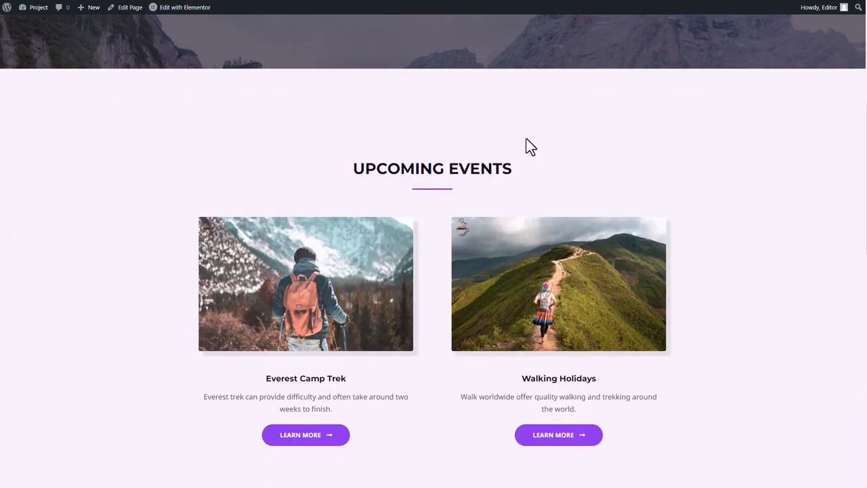
scroll(up, 3)
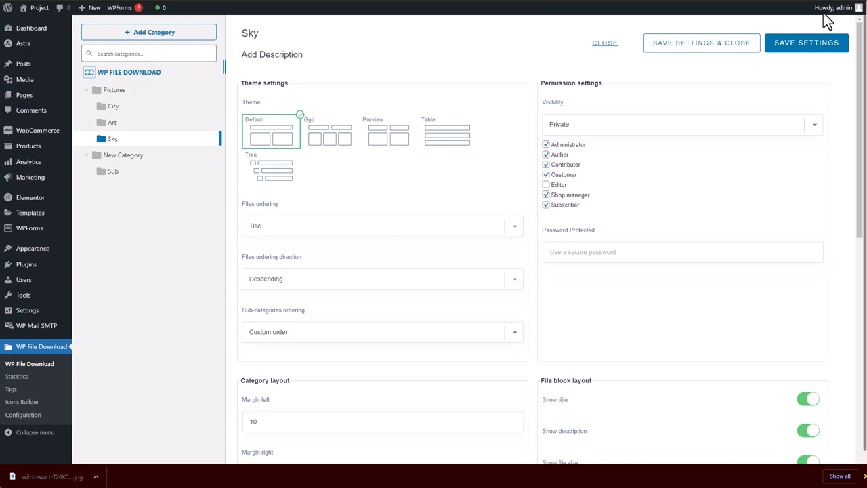
click(604, 42)
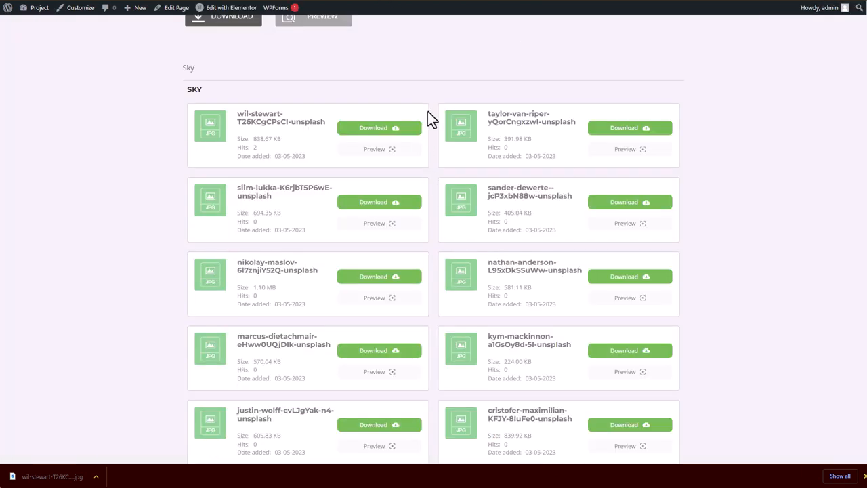
mouse_move(494, 183)
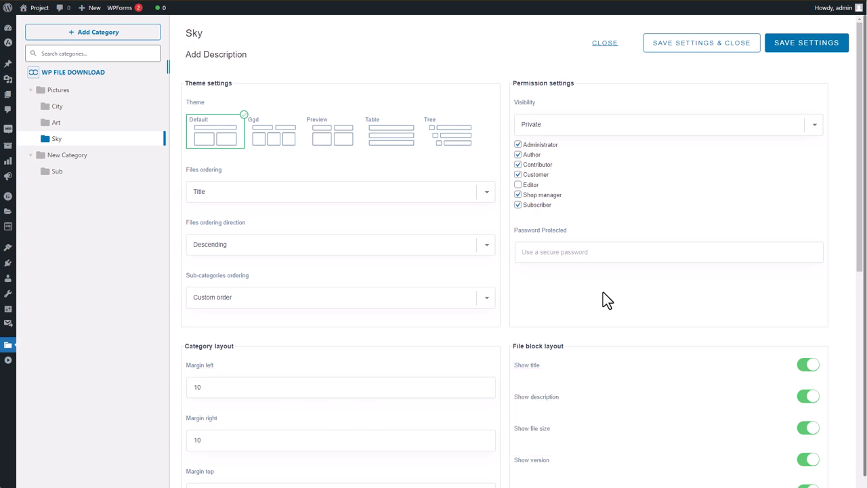
mouse_move(518, 310)
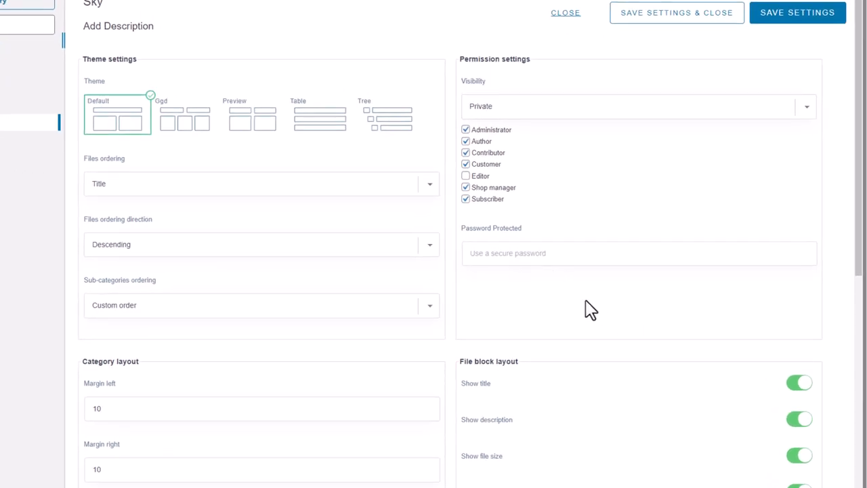
mouse_move(542, 285)
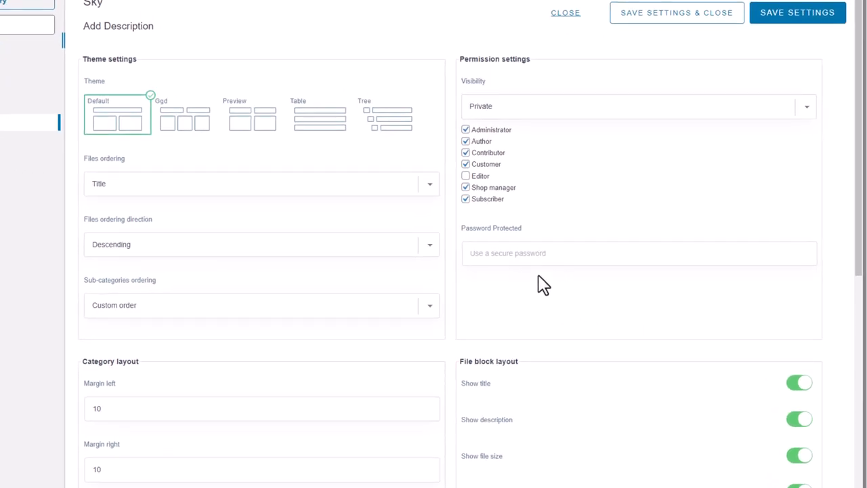
mouse_move(623, 286)
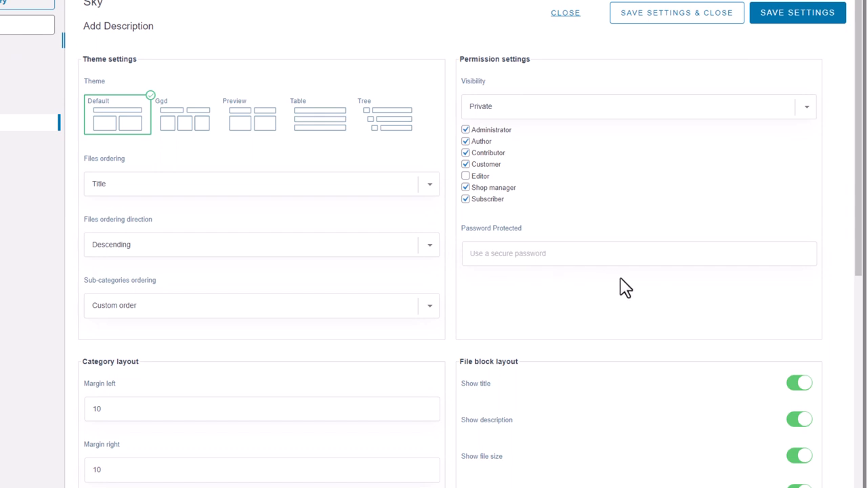
click(639, 253)
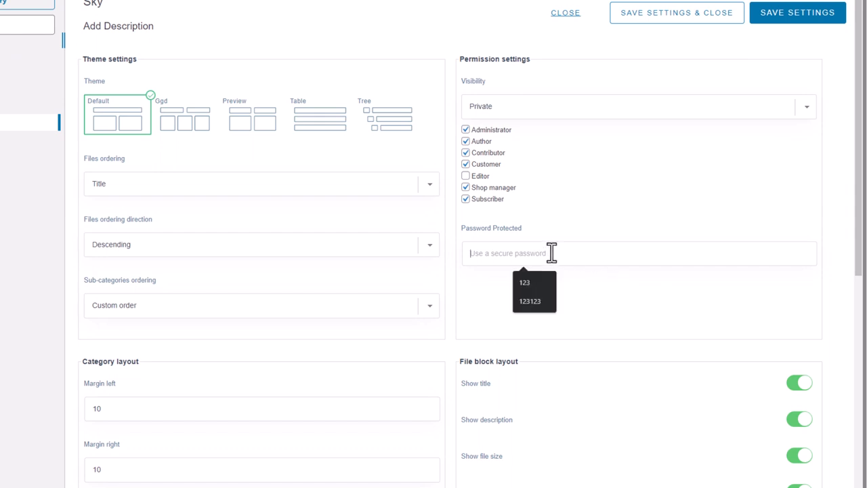
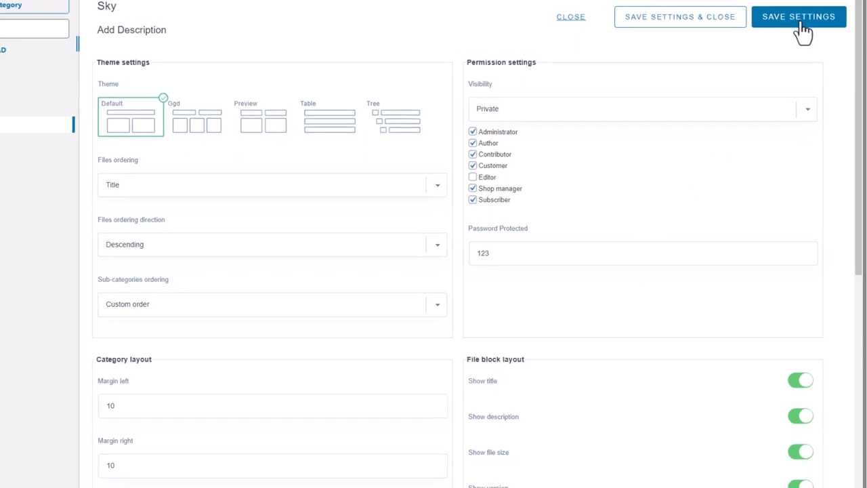
click(798, 16)
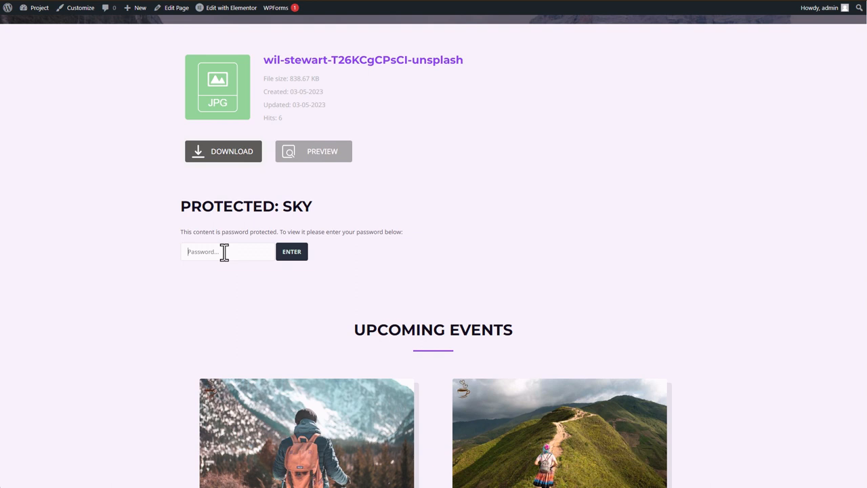
click(292, 251)
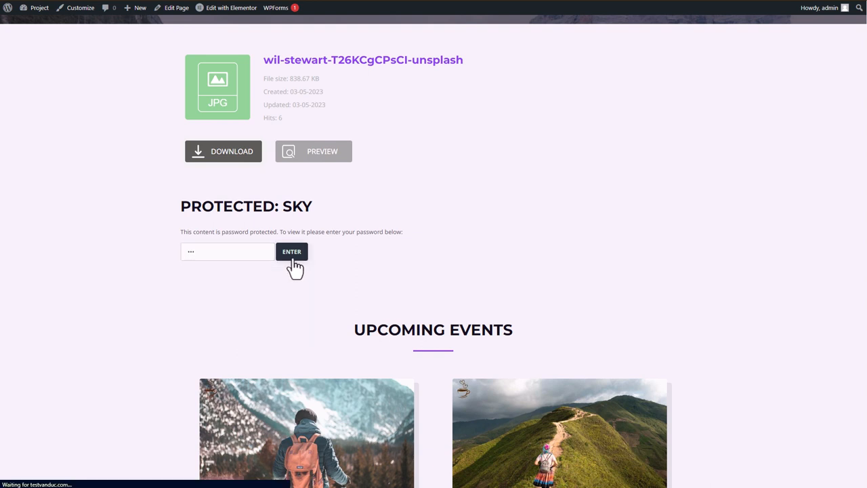
mouse_move(500, 277)
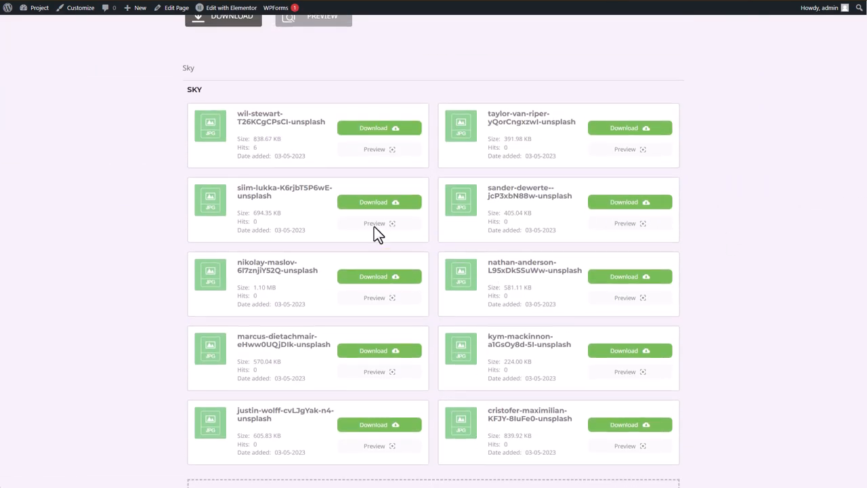
scroll(down, 3)
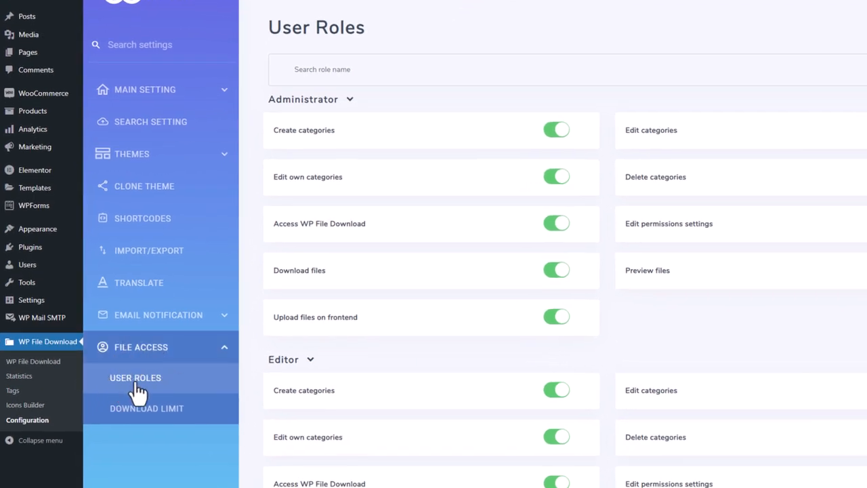
mouse_move(434, 336)
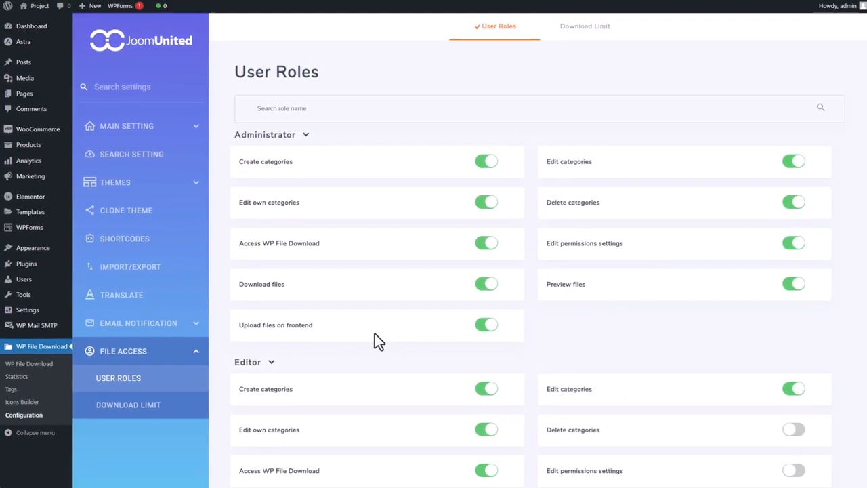
mouse_move(263, 175)
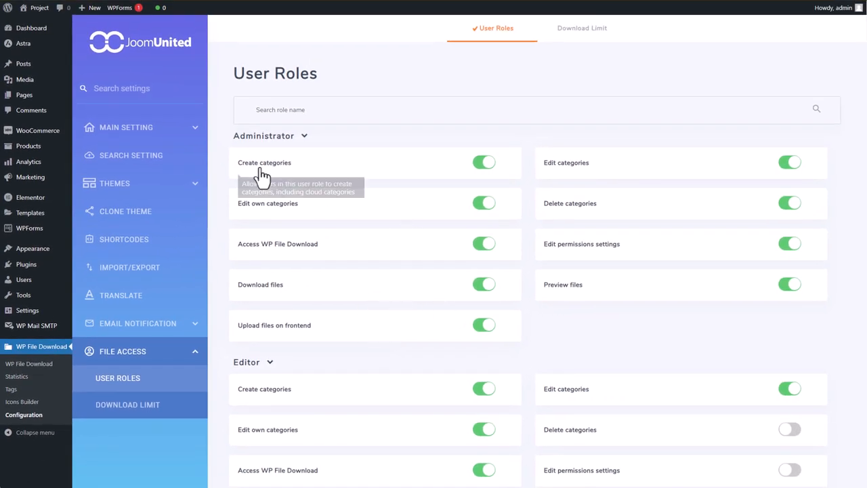
mouse_move(271, 255)
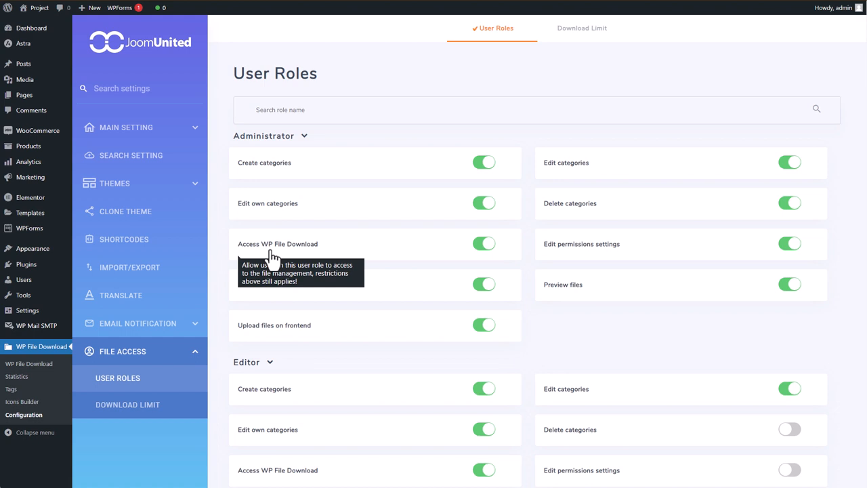
mouse_move(359, 353)
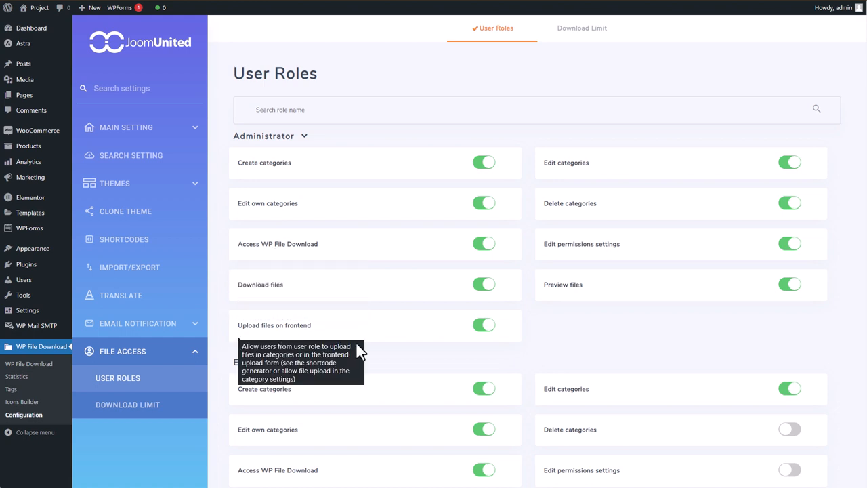
mouse_move(402, 355)
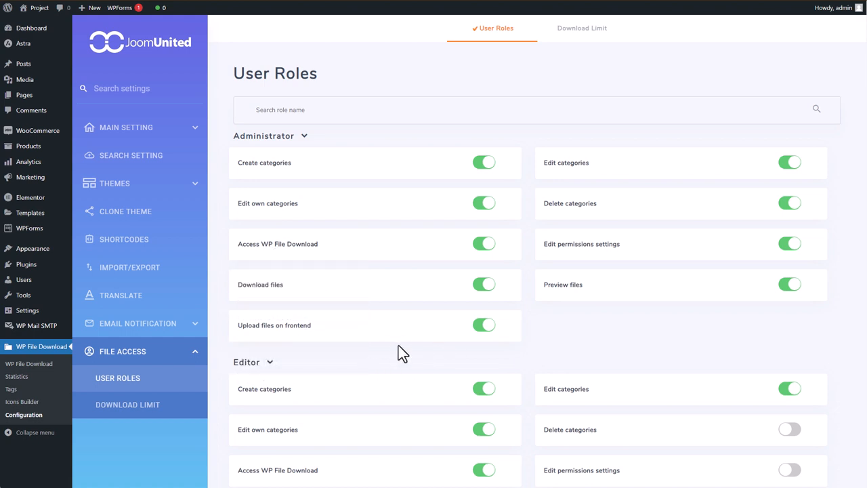
mouse_move(409, 337)
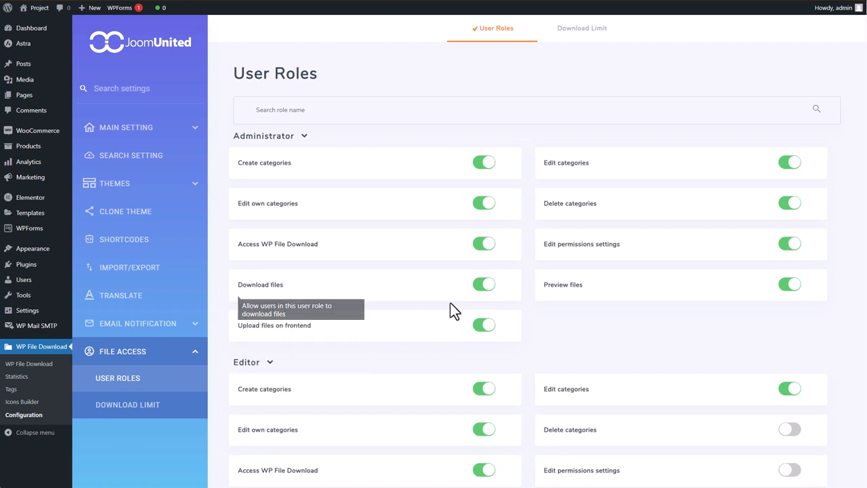
mouse_move(571, 337)
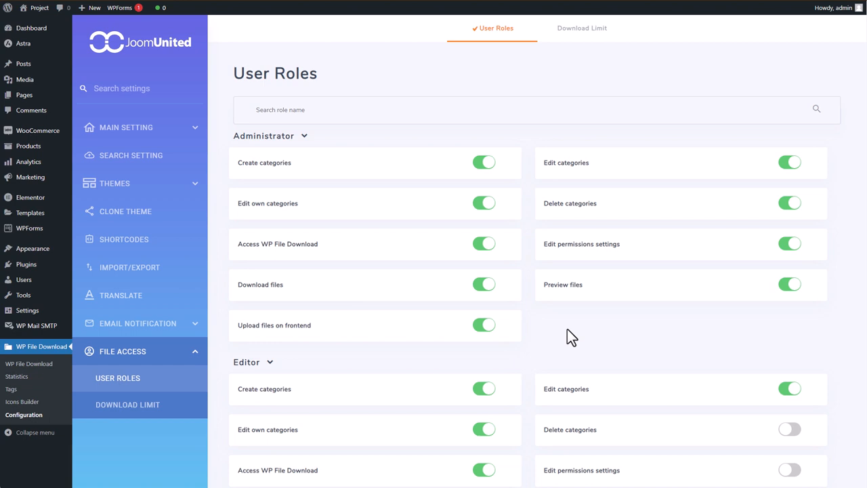
mouse_move(562, 319)
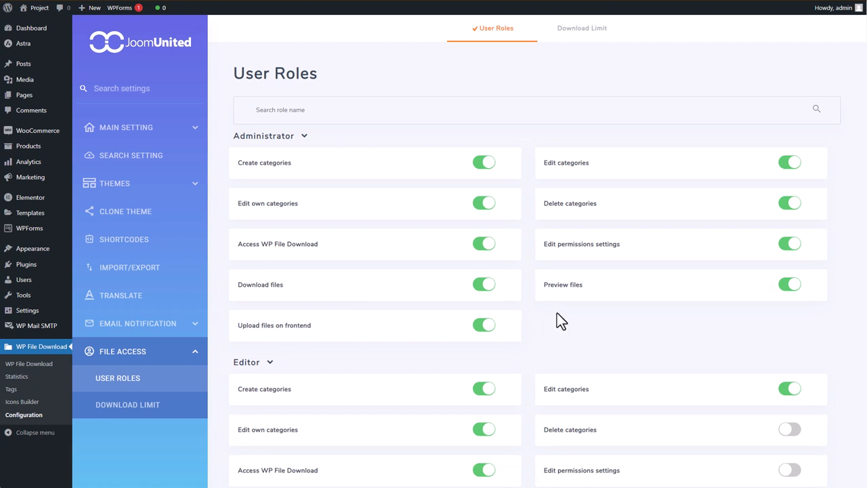
mouse_move(605, 314)
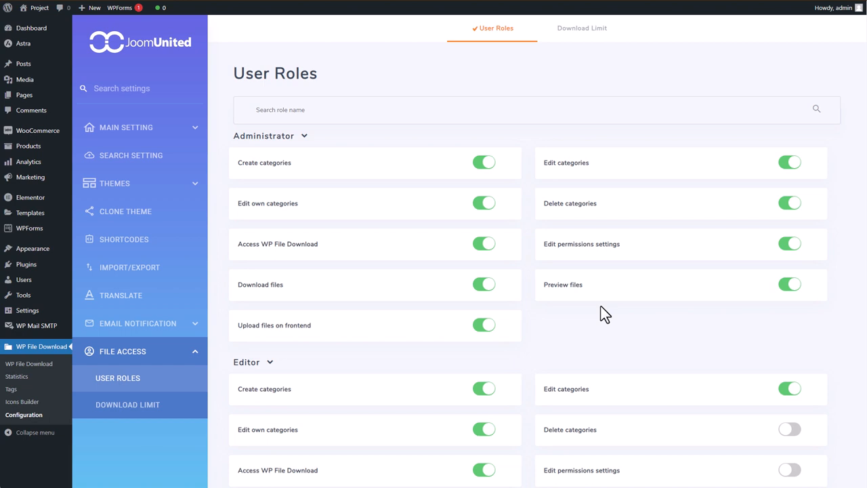
mouse_move(635, 345)
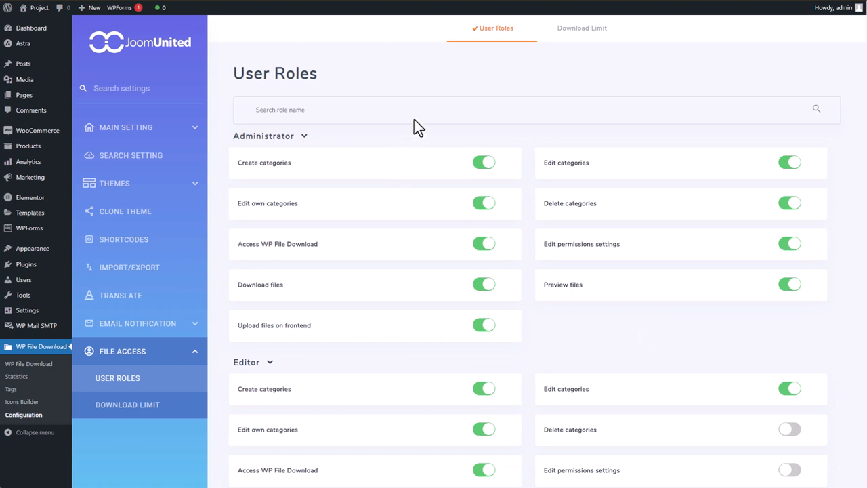
Step: Filter the User Roles list to the Editor role by searching 'edi'
text(edi)
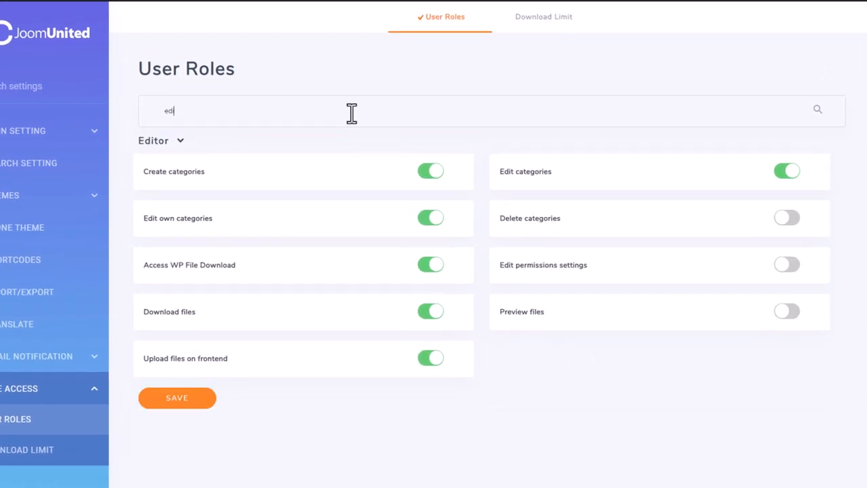
mouse_move(813, 338)
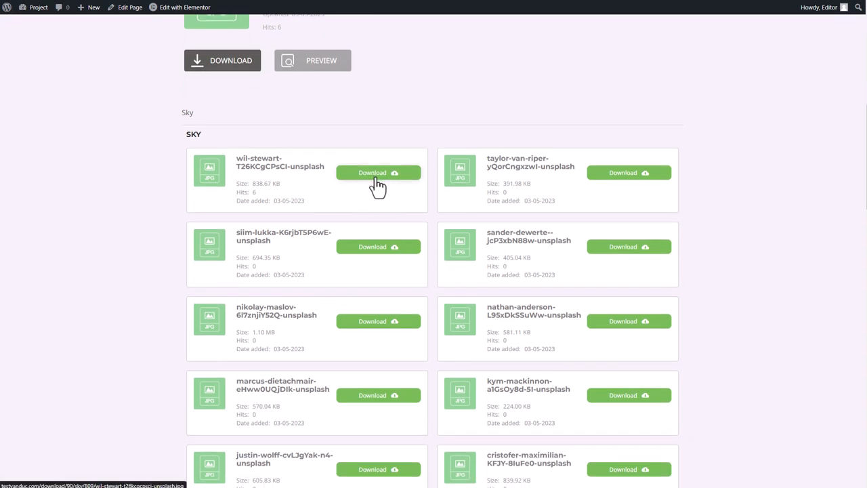
mouse_move(634, 204)
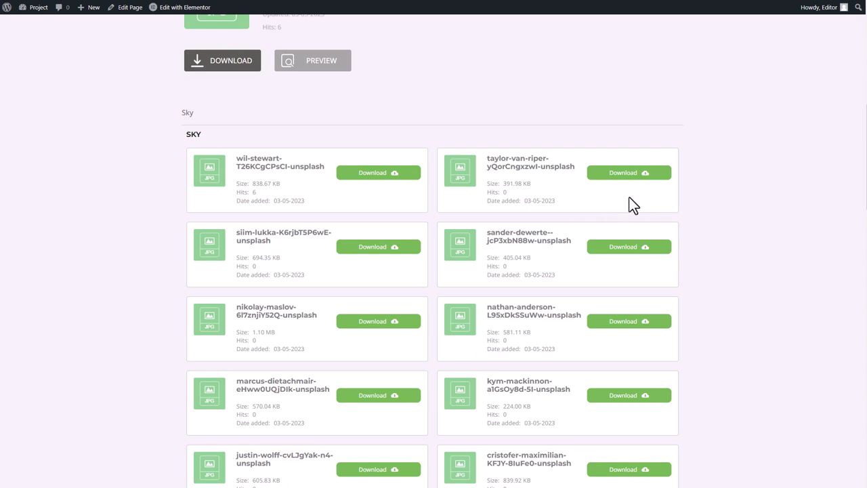
mouse_move(460, 263)
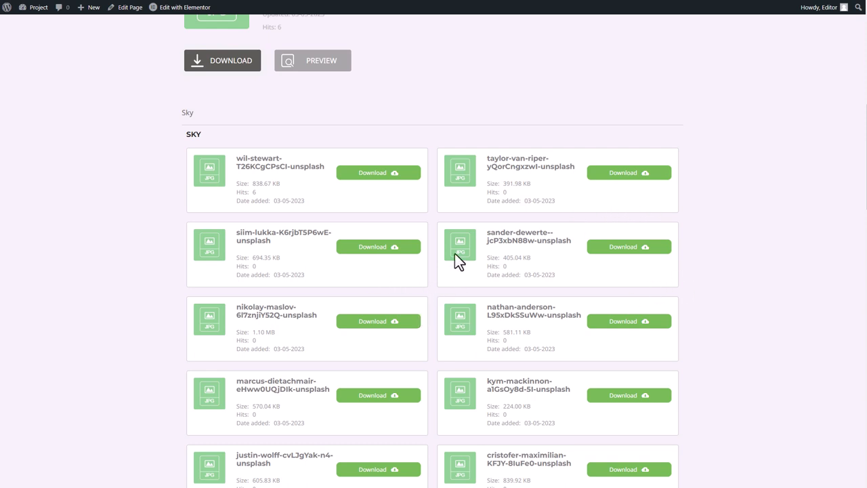
mouse_move(474, 271)
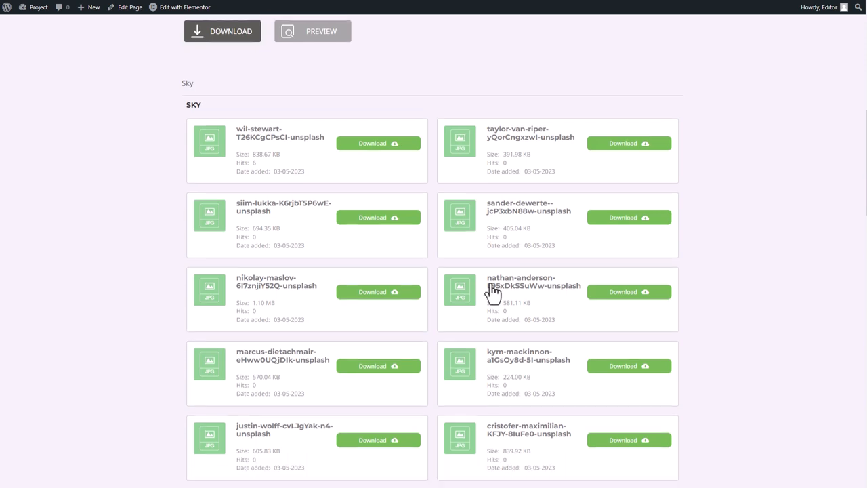
scroll(down, 3)
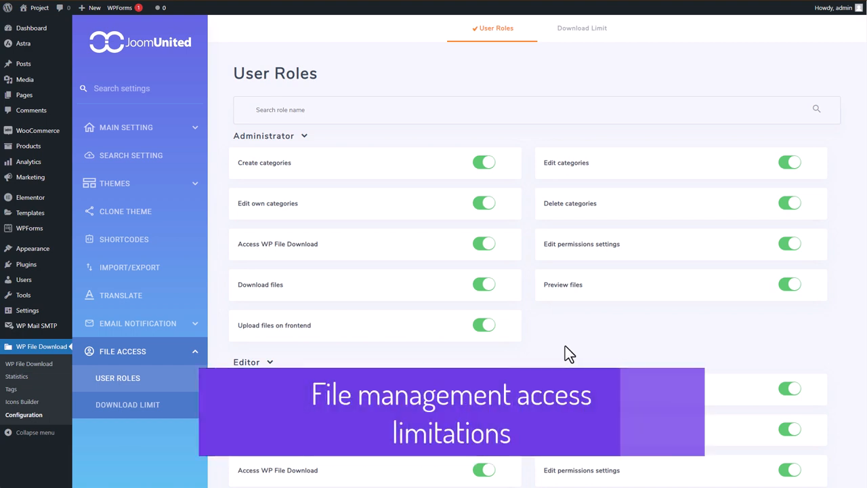
mouse_move(593, 341)
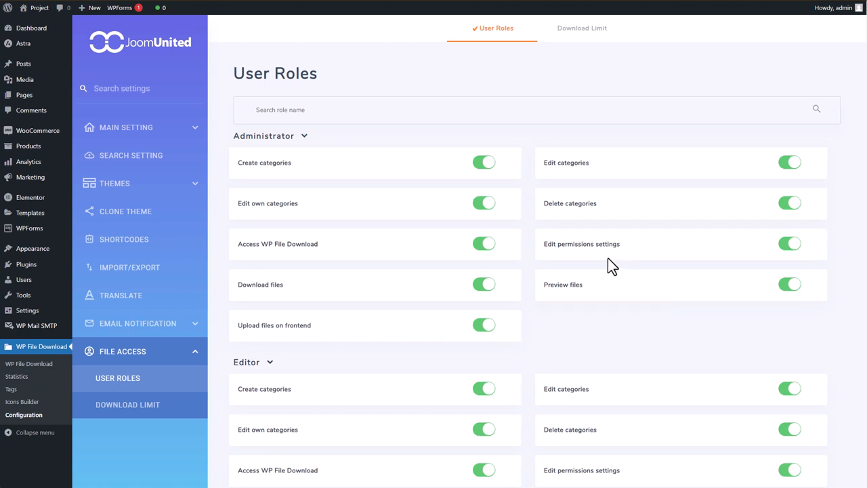
mouse_move(568, 203)
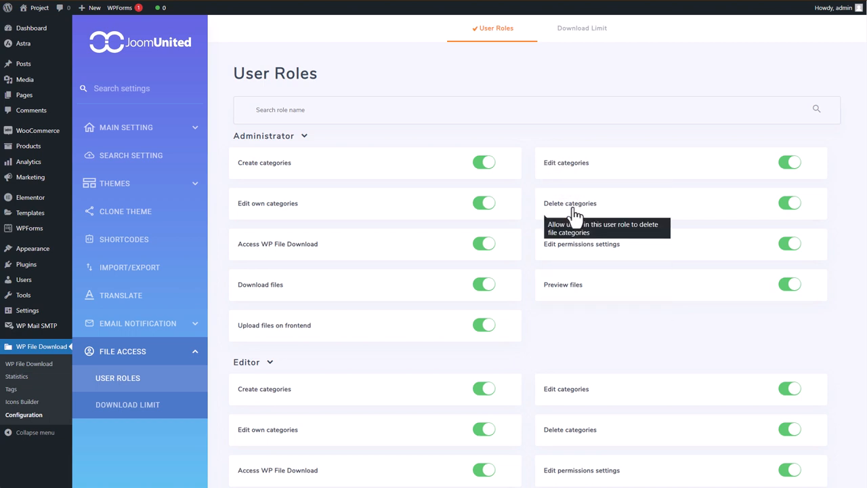
mouse_move(612, 337)
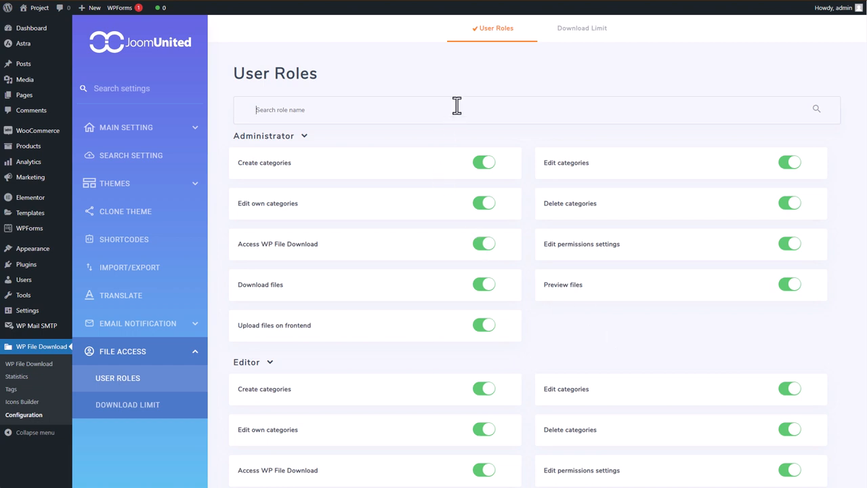
Step: Search 'edit' in User Roles to check the Editor's permission toggles are off
text(edit)
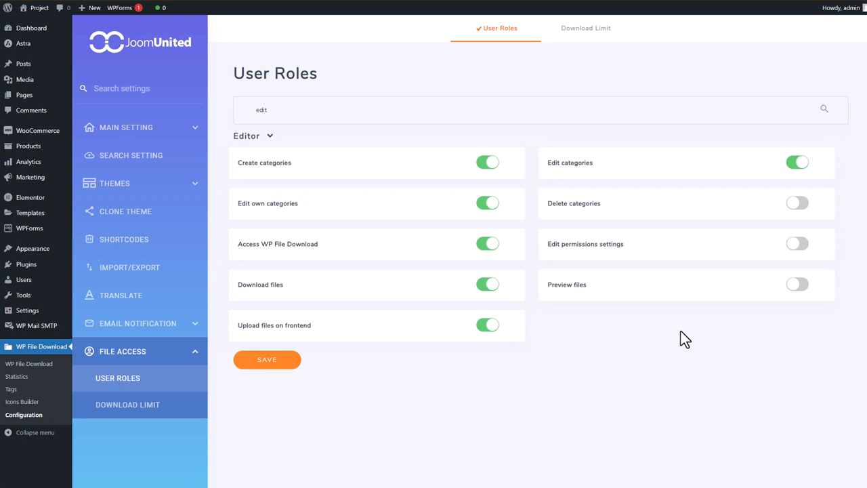
click(265, 359)
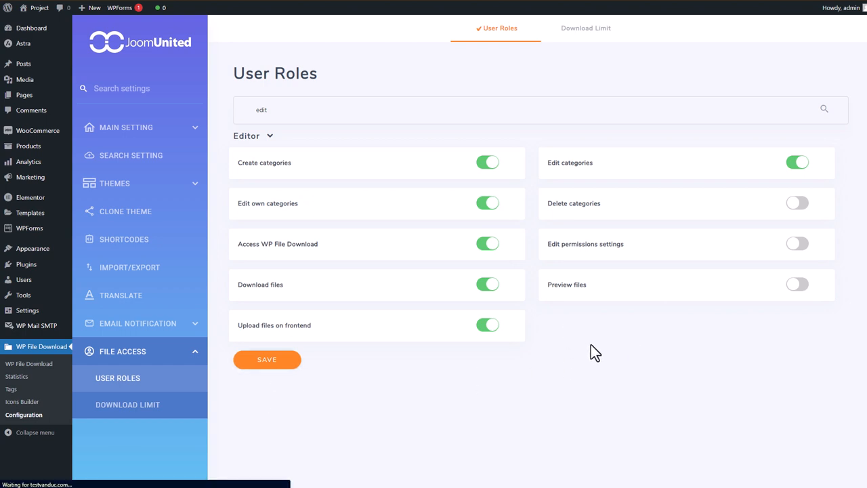
mouse_move(298, 476)
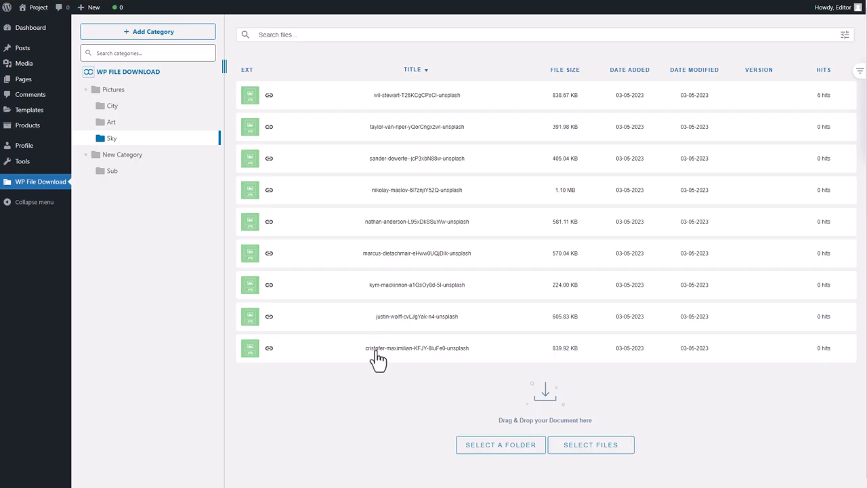
Step: As the Editor, attempt to delete the Sky category and confirm the deletion
click(833, 8)
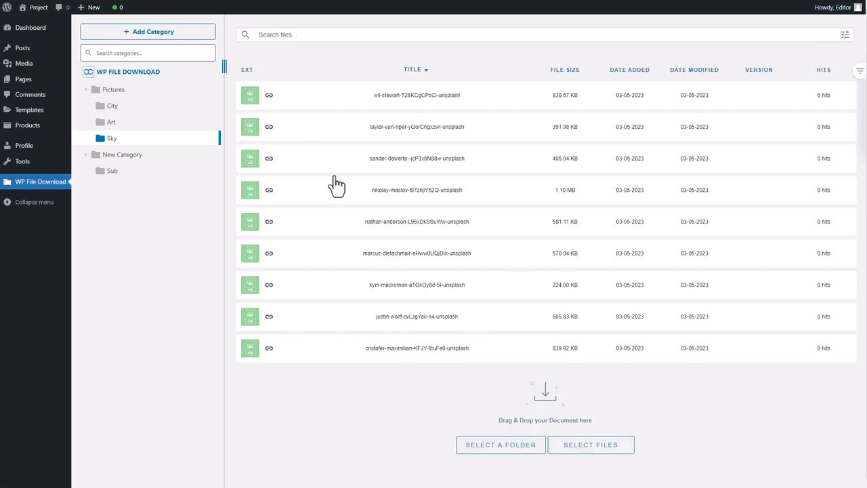
mouse_move(309, 319)
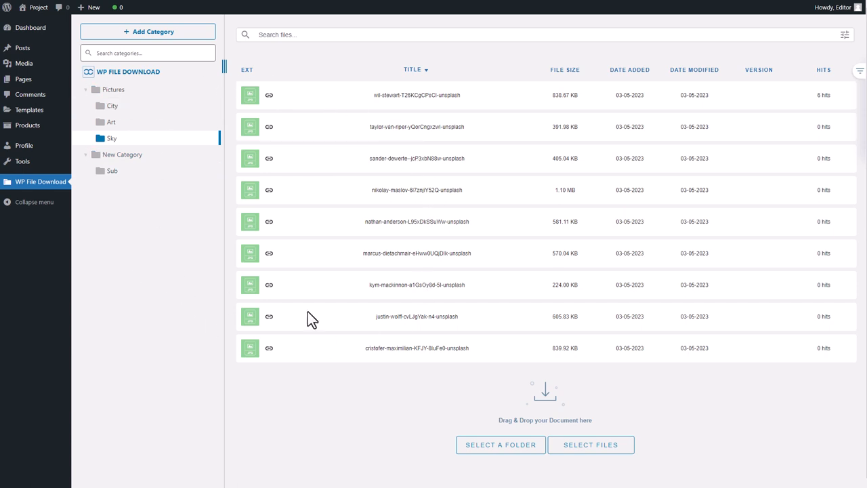
mouse_move(176, 280)
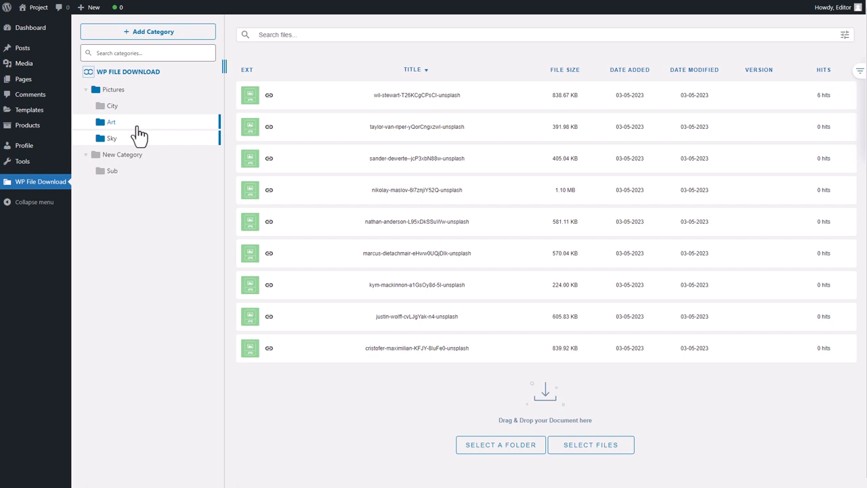
right_click(112, 138)
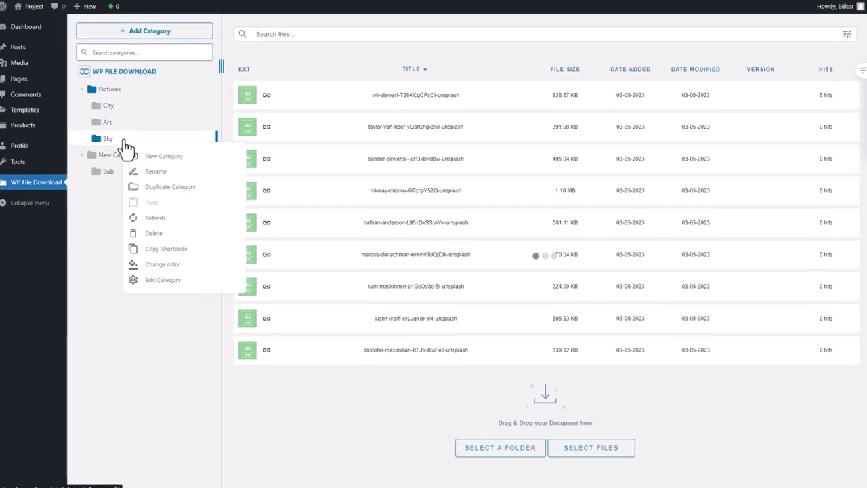
click(154, 233)
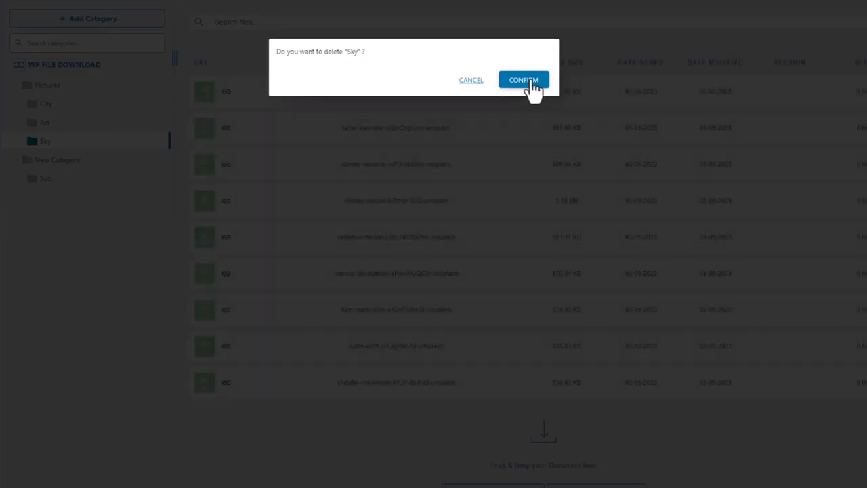
click(523, 80)
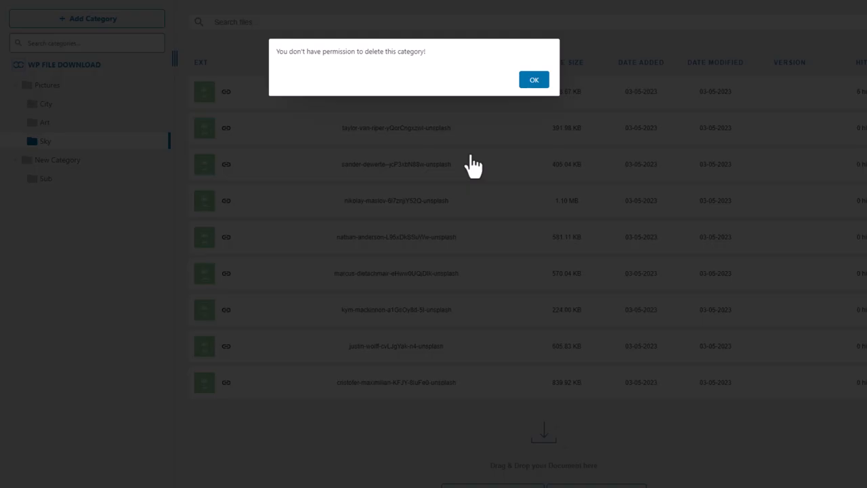
mouse_move(347, 53)
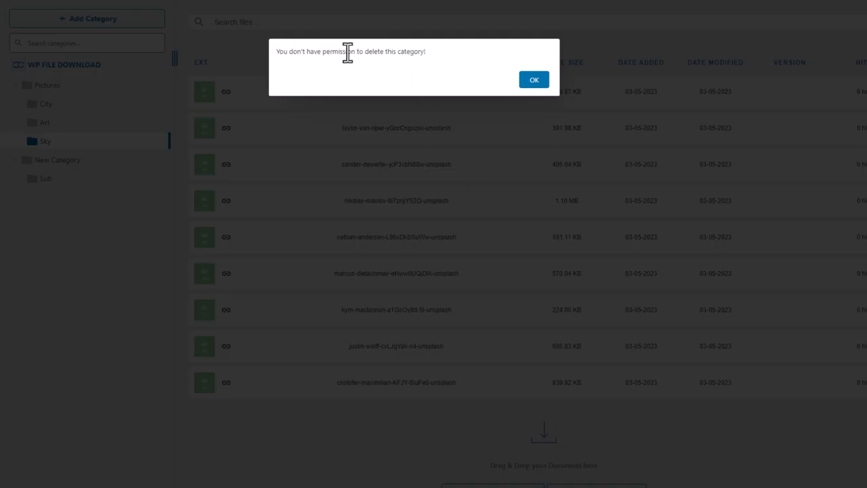
Step: Dismiss the no-permission refusal, leaving Sky listed, and reopen its options
click(534, 78)
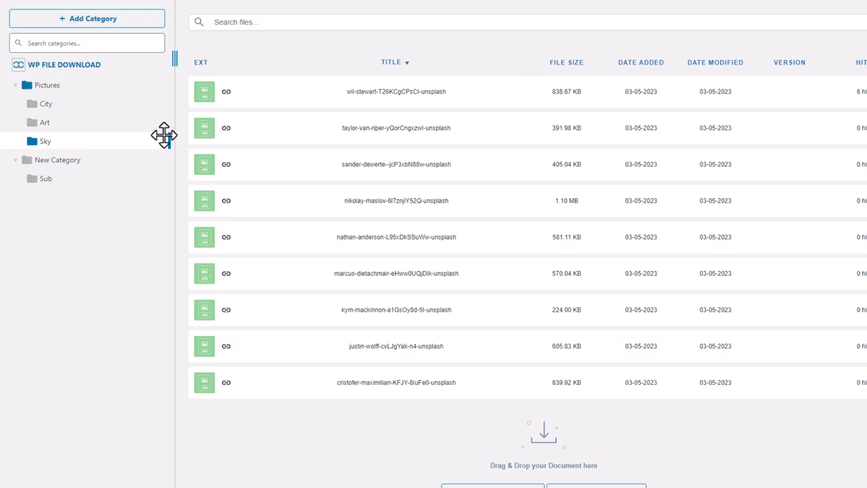
right_click(46, 141)
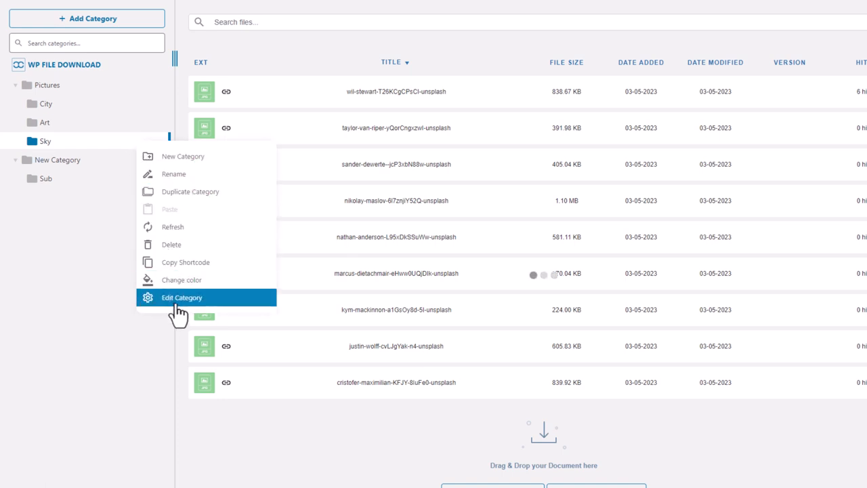
Step: View the Sky category's settings as Editor, including theme options and layout margins
click(181, 298)
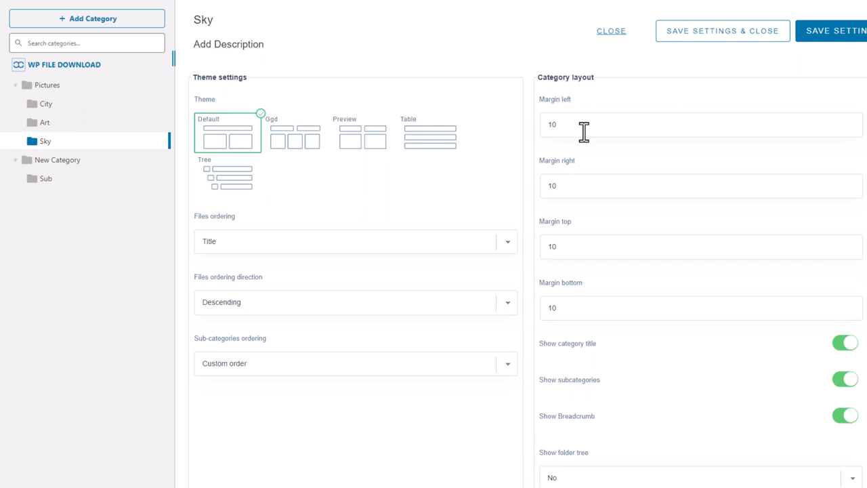
scroll(down, 3)
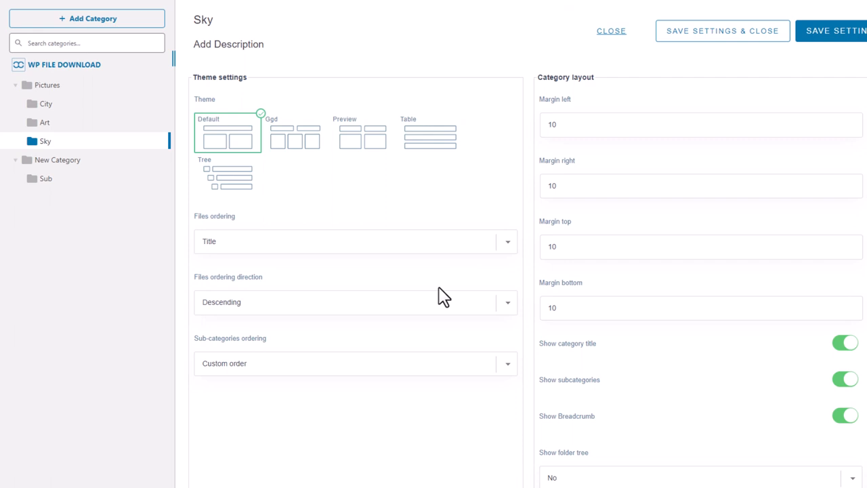
mouse_move(466, 216)
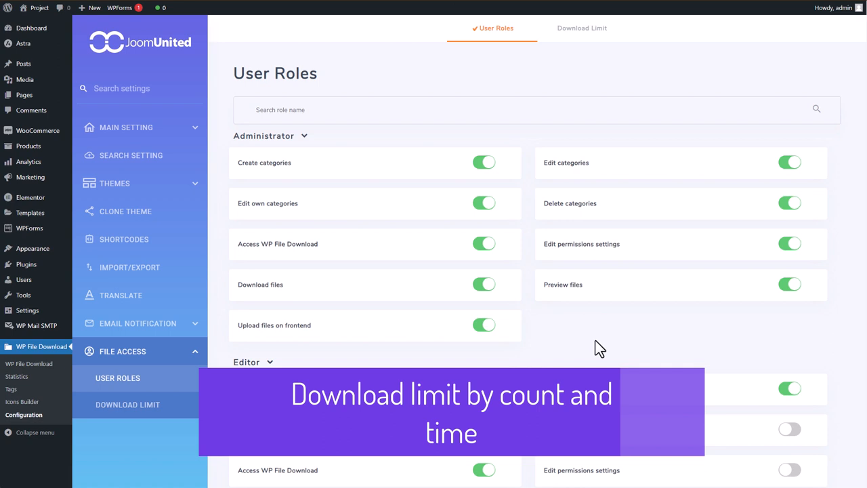
mouse_move(608, 68)
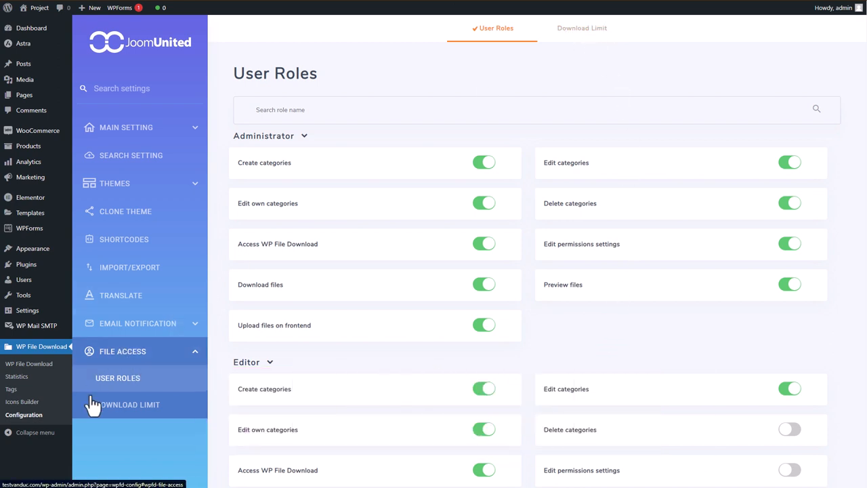
Step: Enable download limiting with 1 per hour for Administrator and 2 per hour for Editor, and save
click(128, 403)
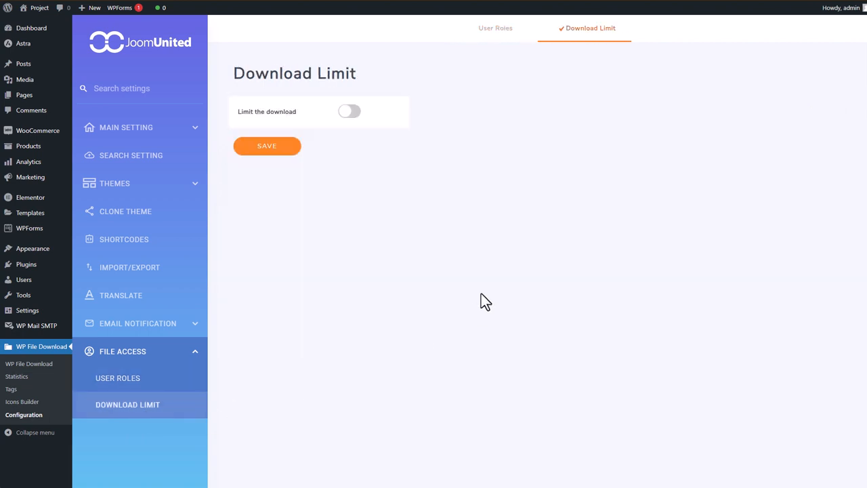
mouse_move(417, 203)
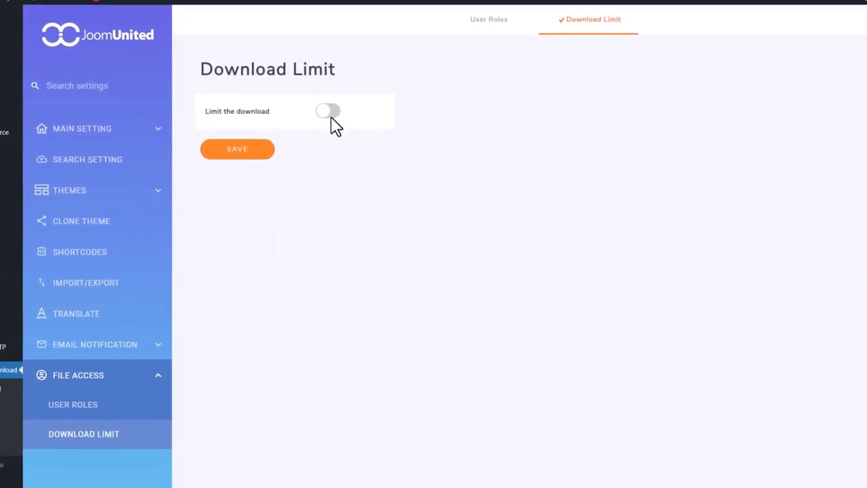
click(327, 111)
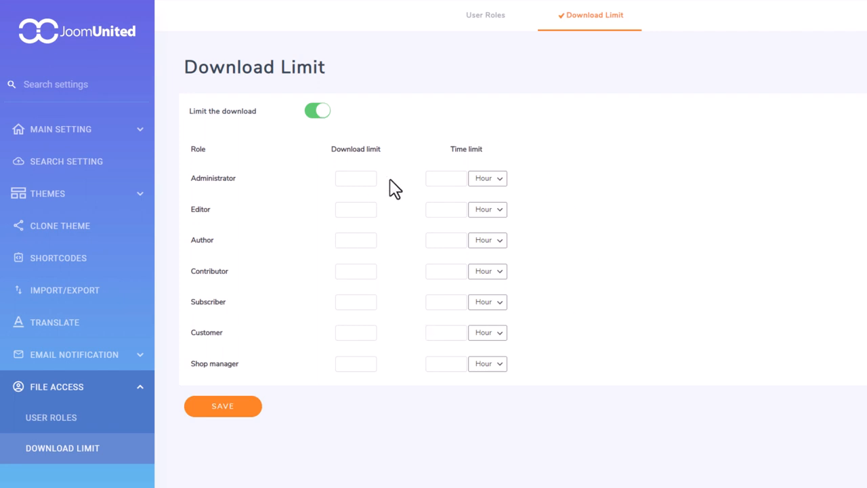
click(355, 179)
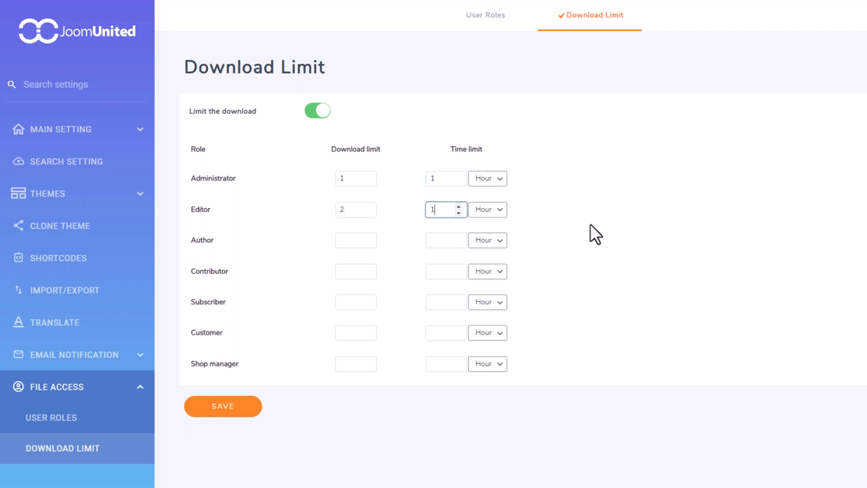
mouse_move(385, 197)
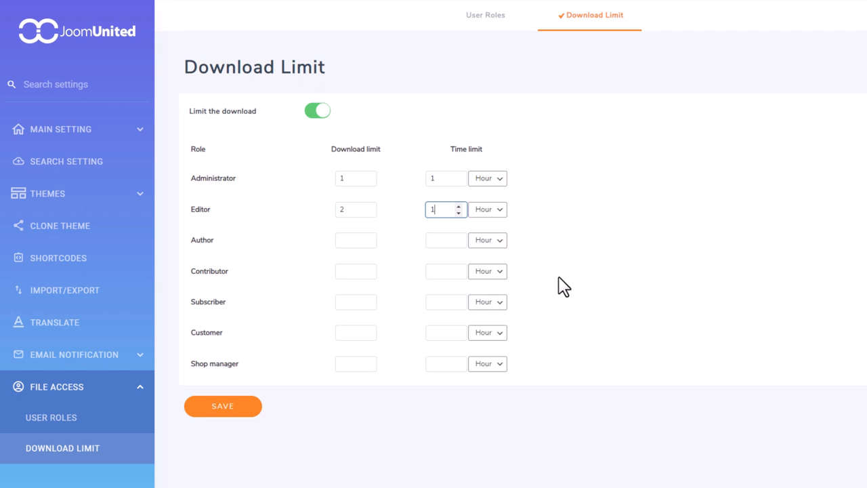
mouse_move(266, 442)
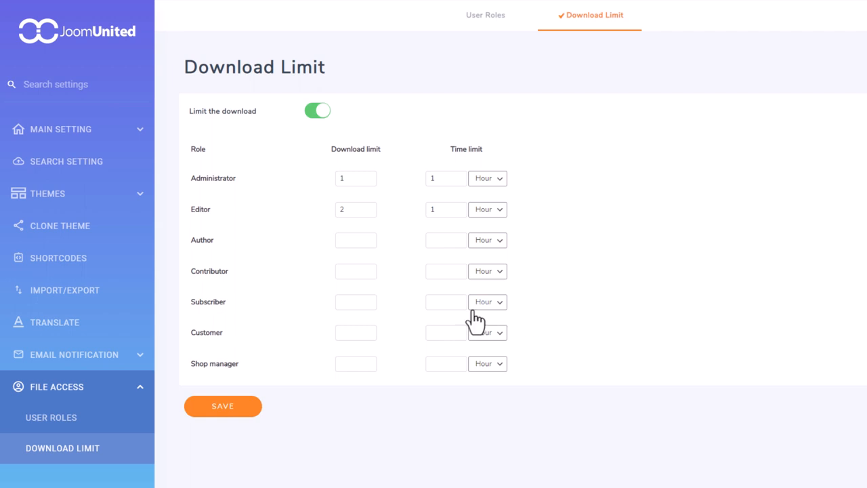
click(61, 128)
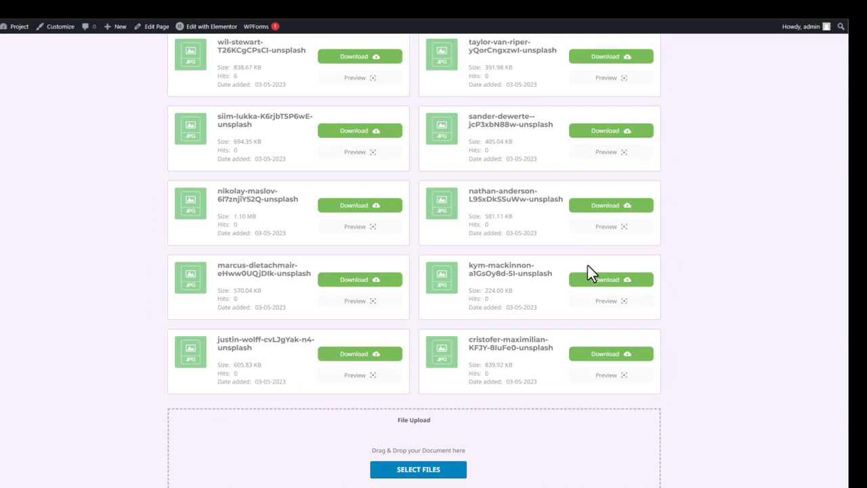
Step: Scroll the JoomUnited WP File Download page past the cloud addons and 3rd party integrations
click(261, 46)
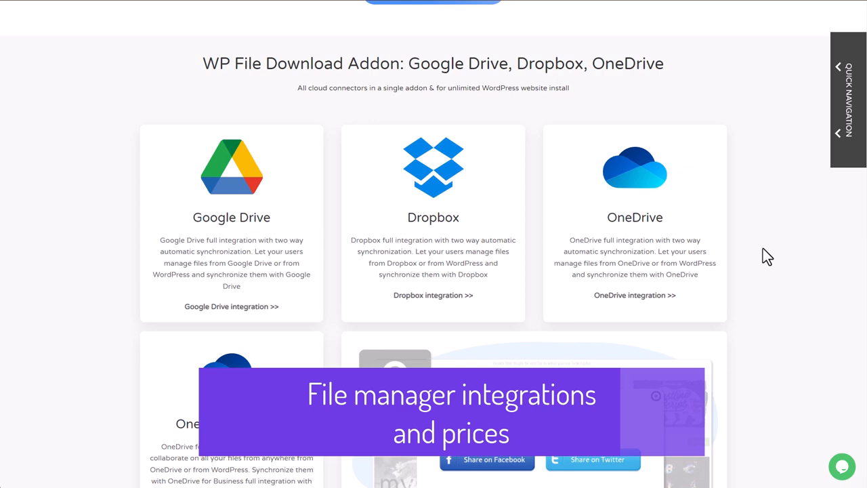
scroll(down, 3)
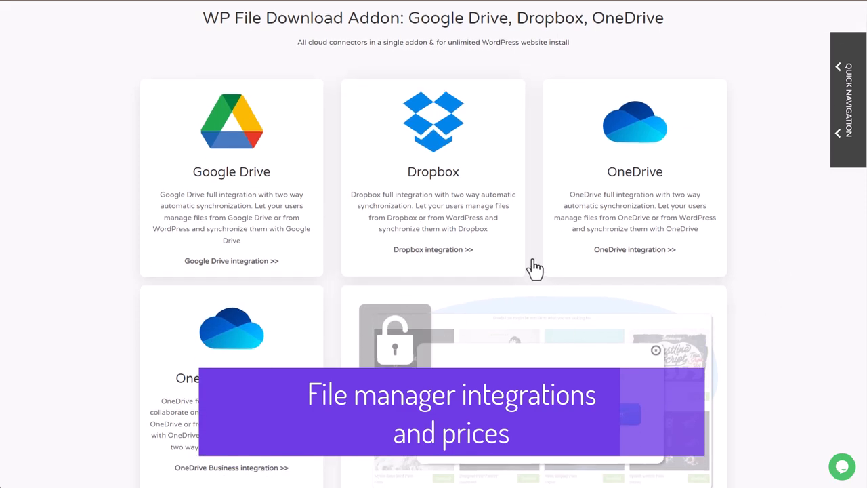
scroll(down, 3)
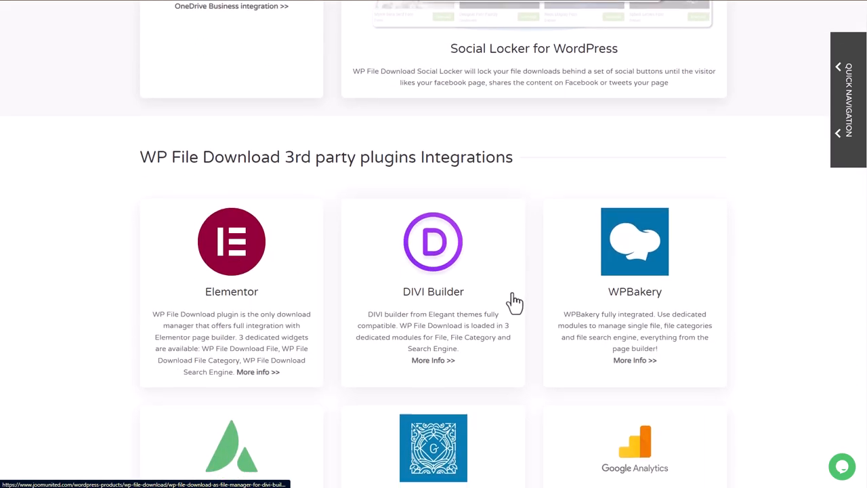
scroll(down, 3)
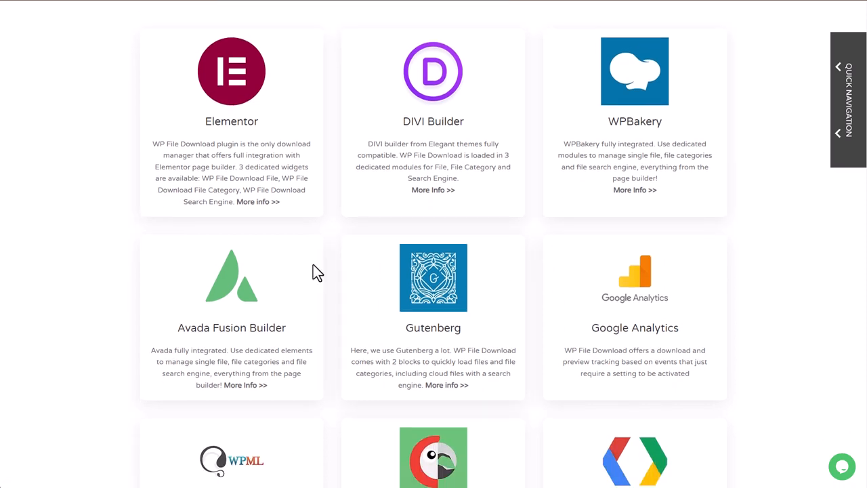
scroll(up, 3)
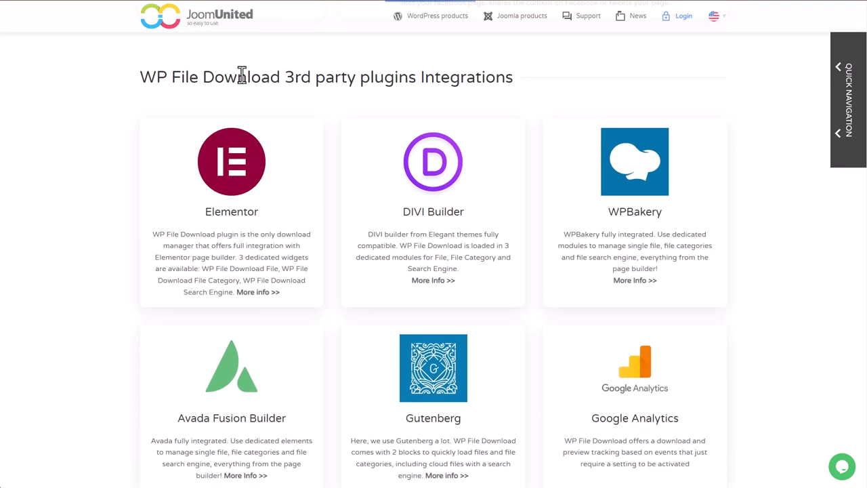
scroll(down, 3)
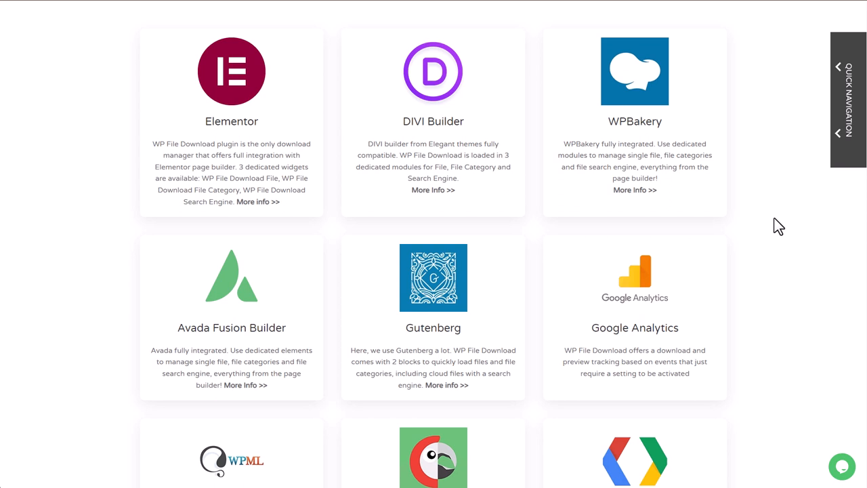
scroll(down, 3)
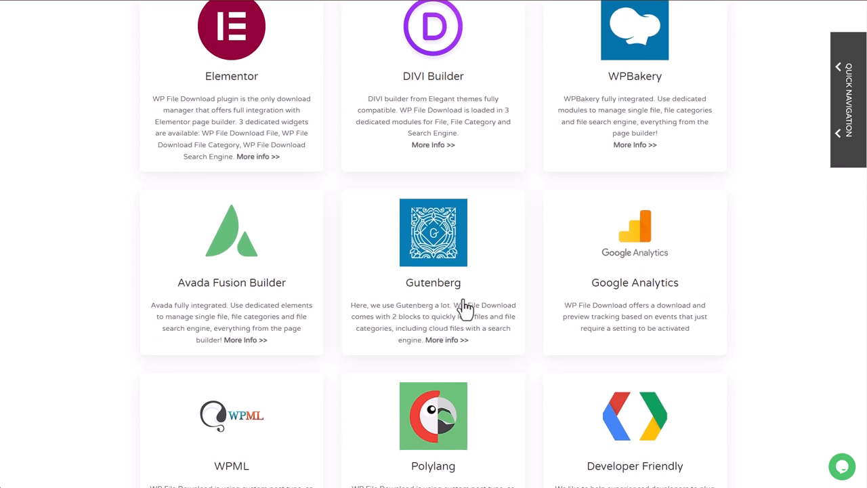
mouse_move(617, 341)
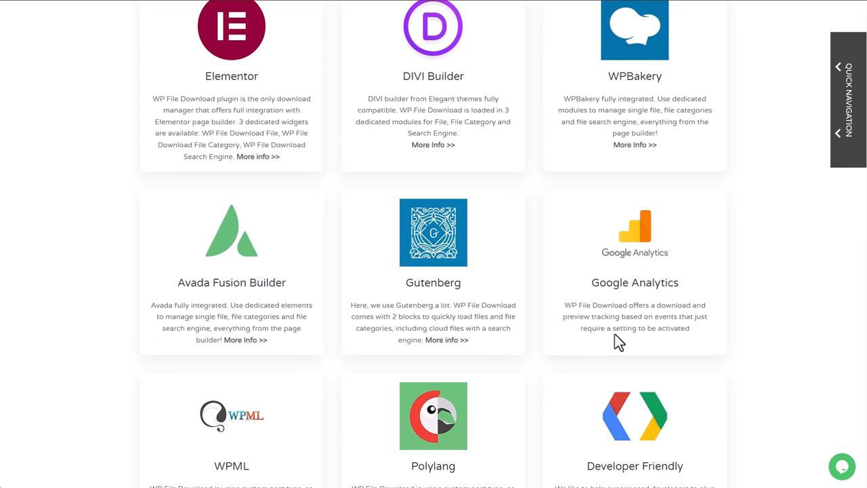
mouse_move(566, 326)
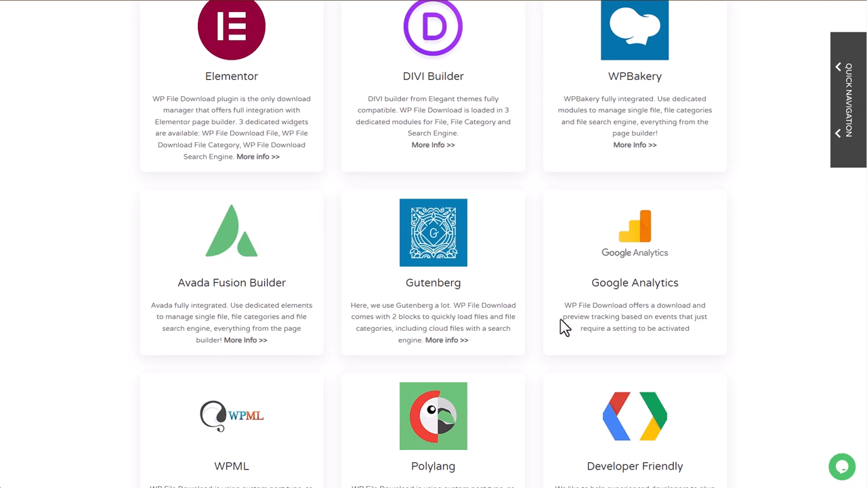
Step: Continue down past testimonials to the Plugin and Addon Prices showing the $49 and $69 plans
scroll(down, 3)
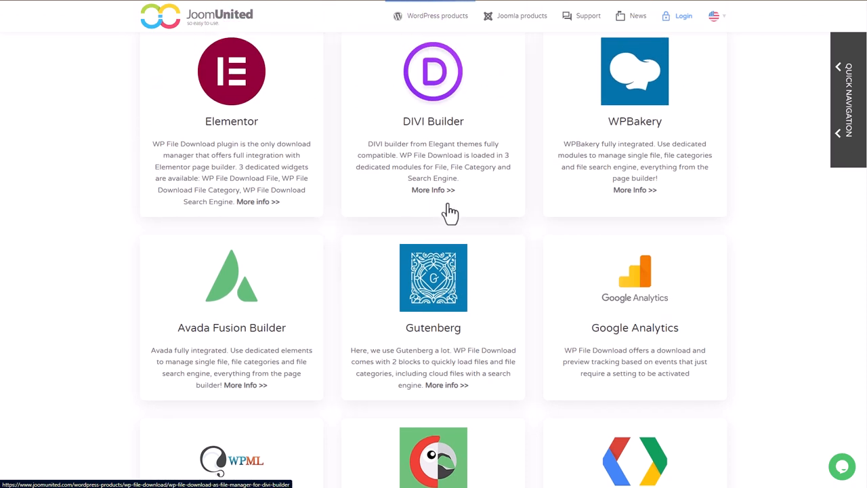
mouse_move(433, 277)
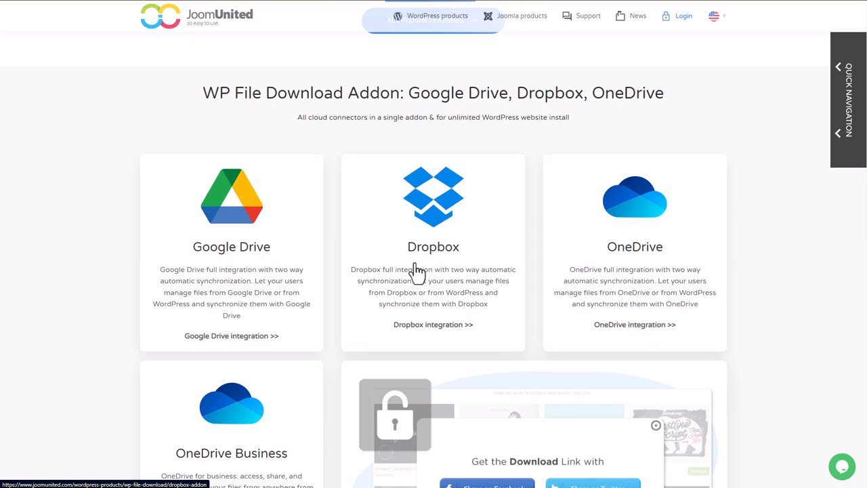
scroll(down, 3)
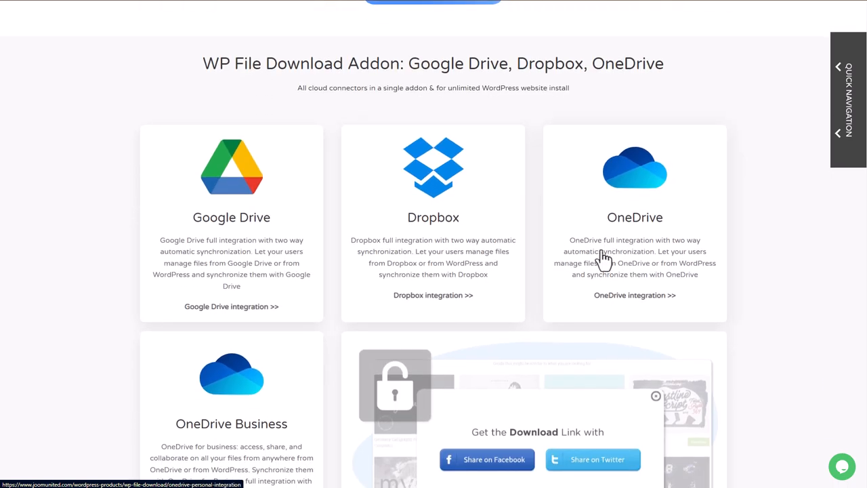
scroll(down, 3)
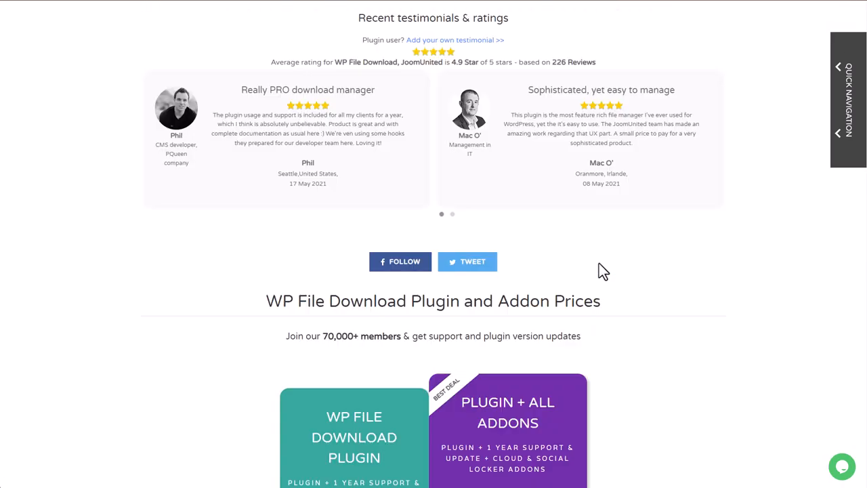
scroll(down, 3)
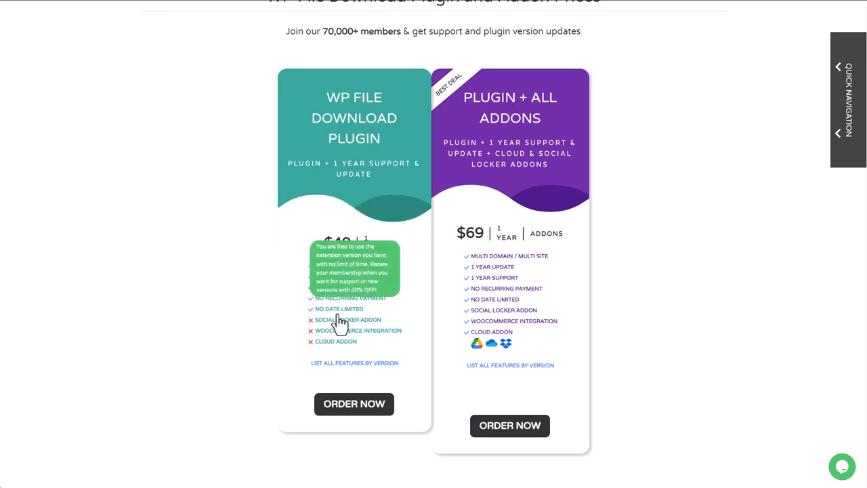
mouse_move(409, 357)
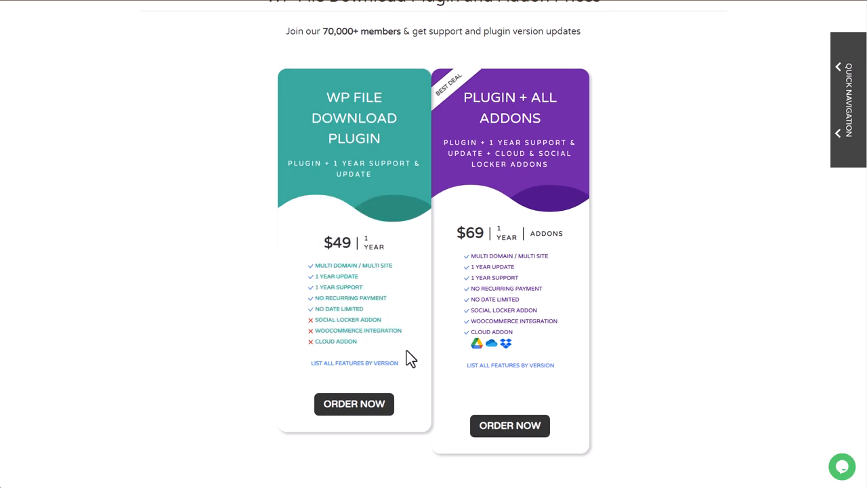
scroll(down, 3)
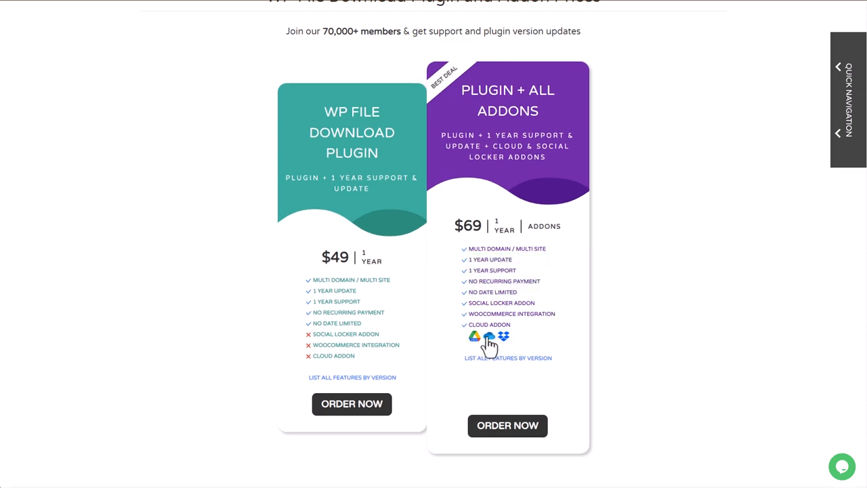
mouse_move(552, 363)
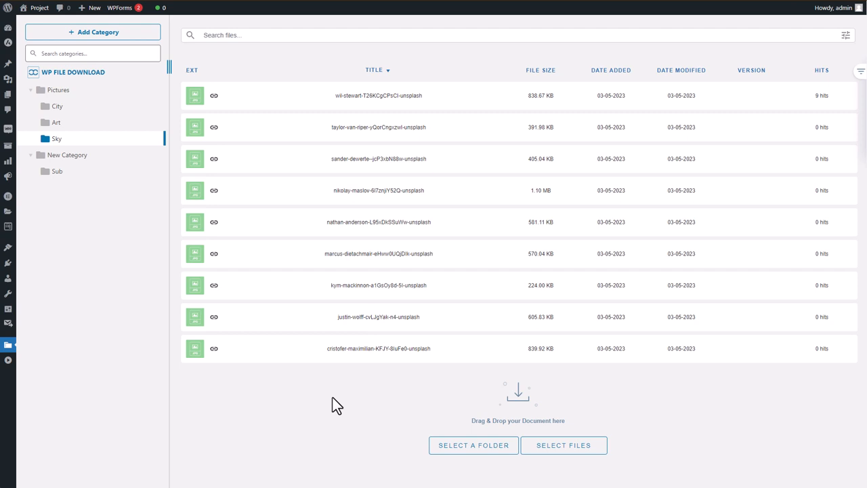
mouse_move(399, 382)
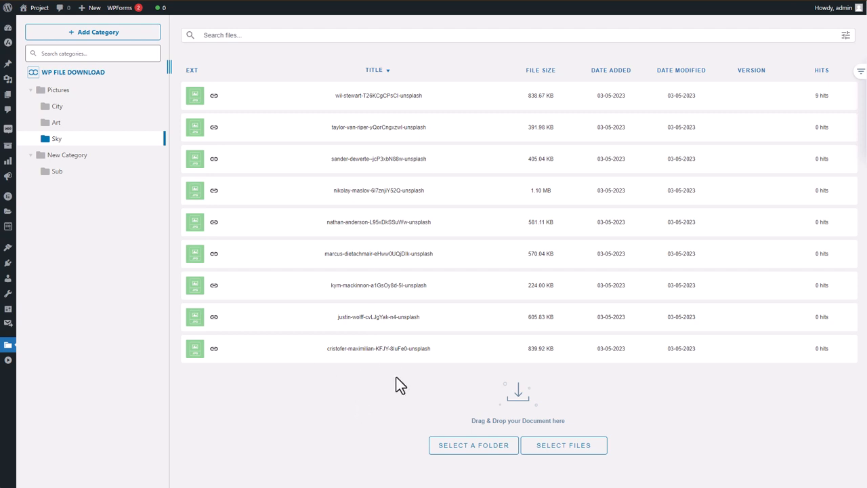
Step: Set the Sky category's visibility to Private with Administrator and Author access in its permission settings
right_click(67, 155)
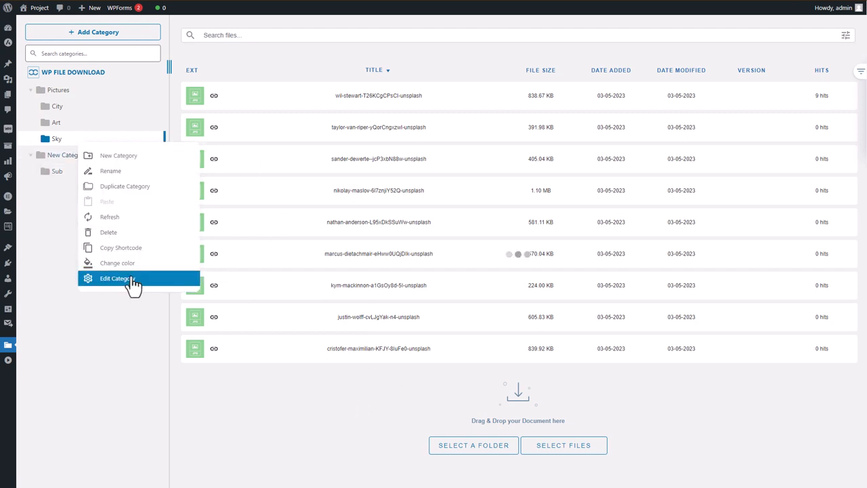
click(114, 279)
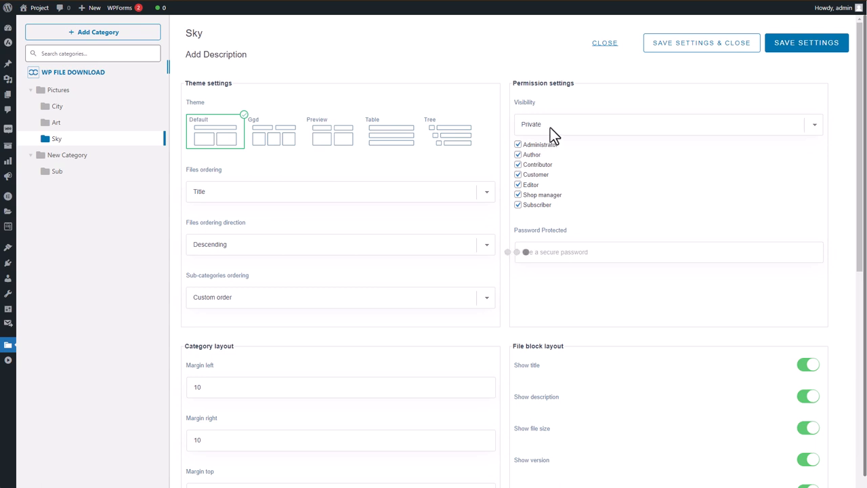
click(666, 125)
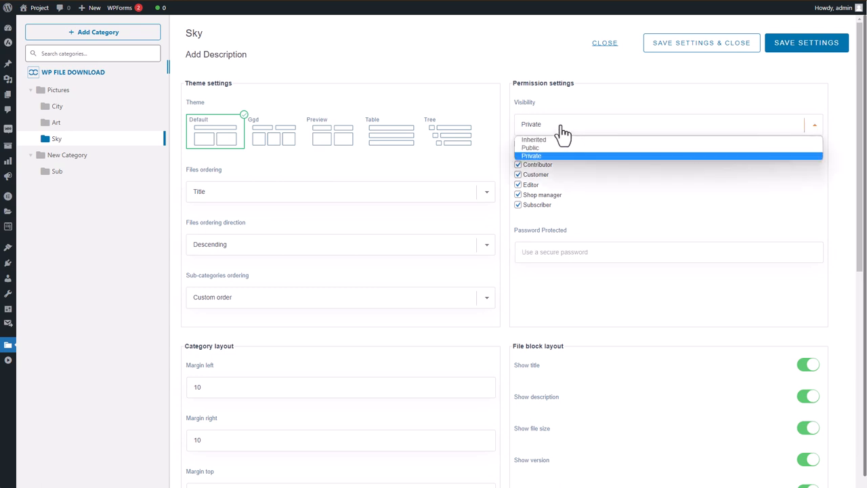
click(529, 148)
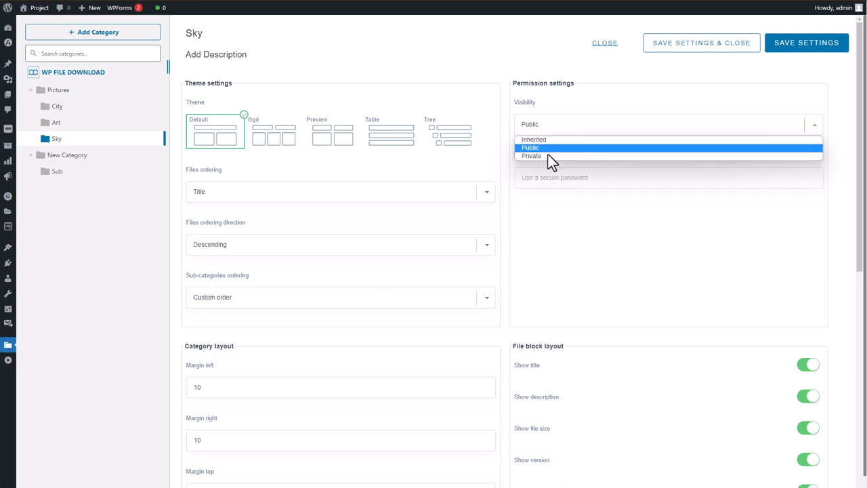
click(531, 156)
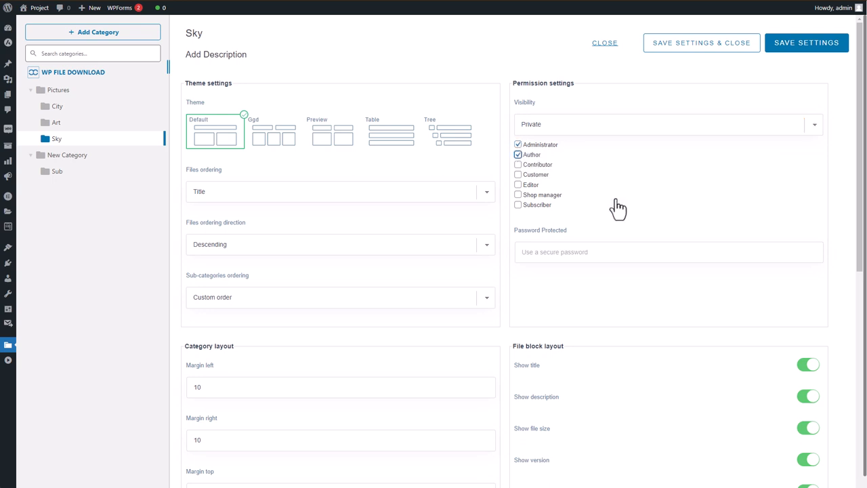